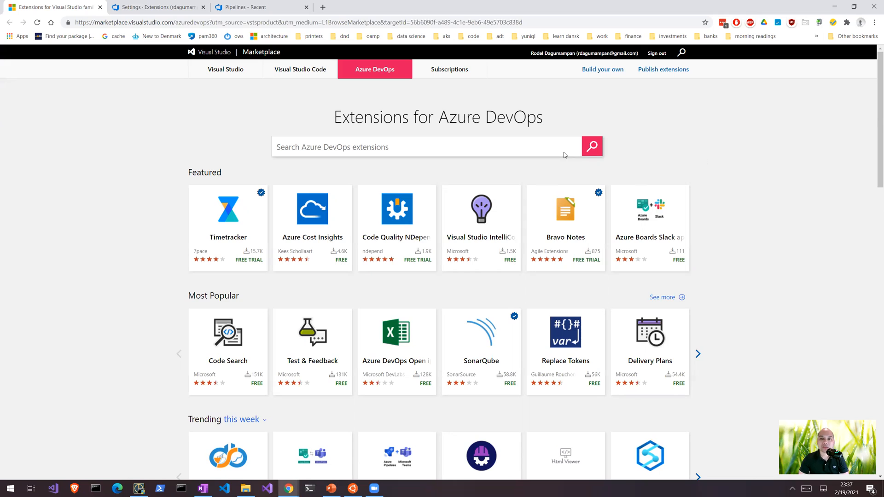
# Step: Search the Marketplace for yuniql, then reach Browse marketplace from the Pipelines extensions menu
pyautogui.write('yuniql')
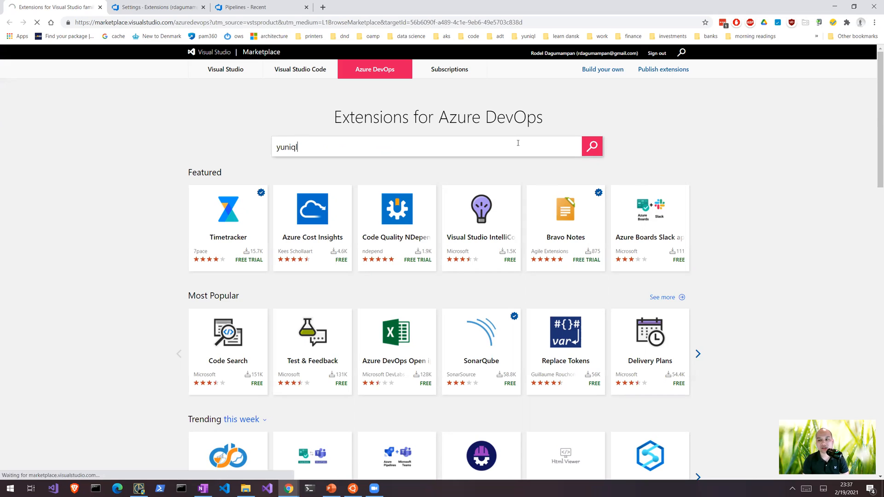
pyautogui.click(591, 146)
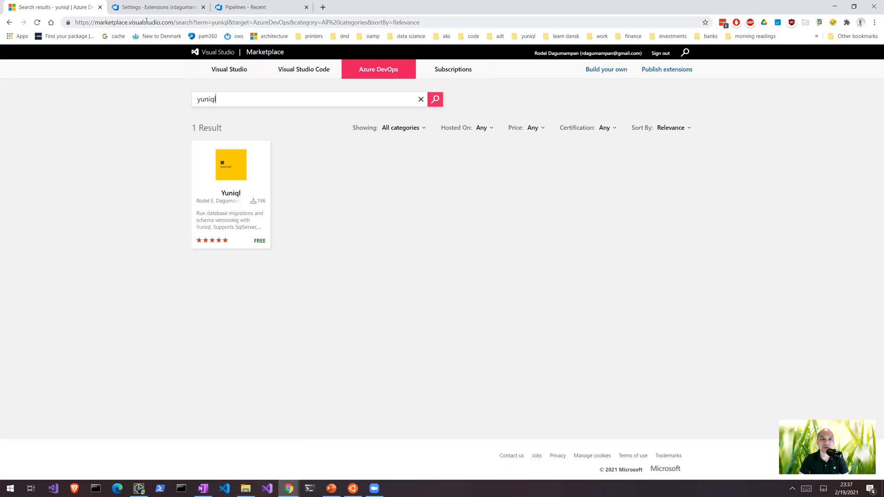
pyautogui.click(260, 6)
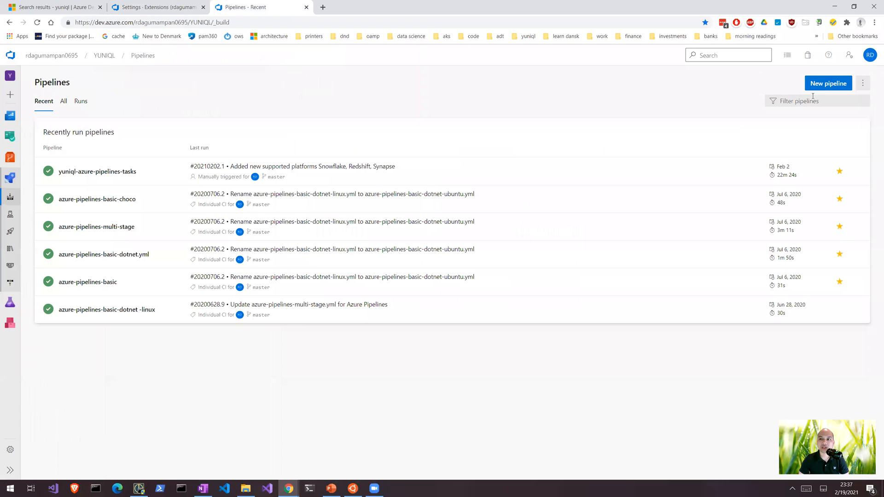
pyautogui.click(807, 54)
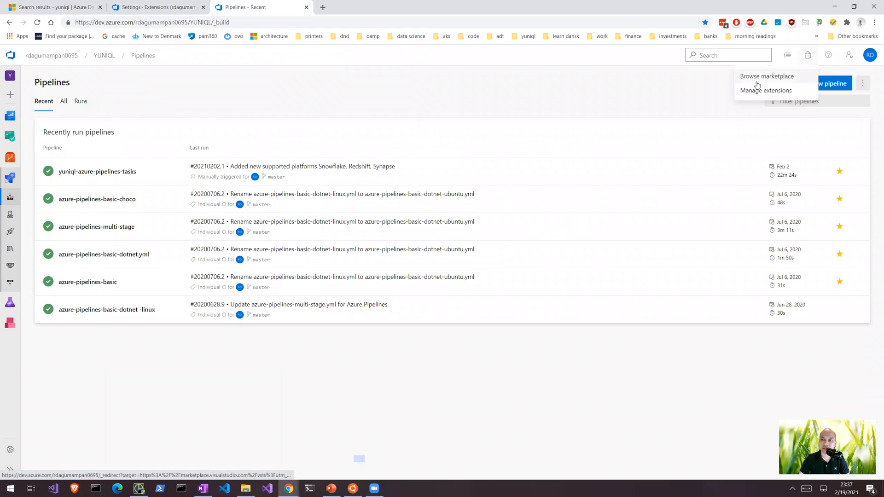
pyautogui.click(766, 76)
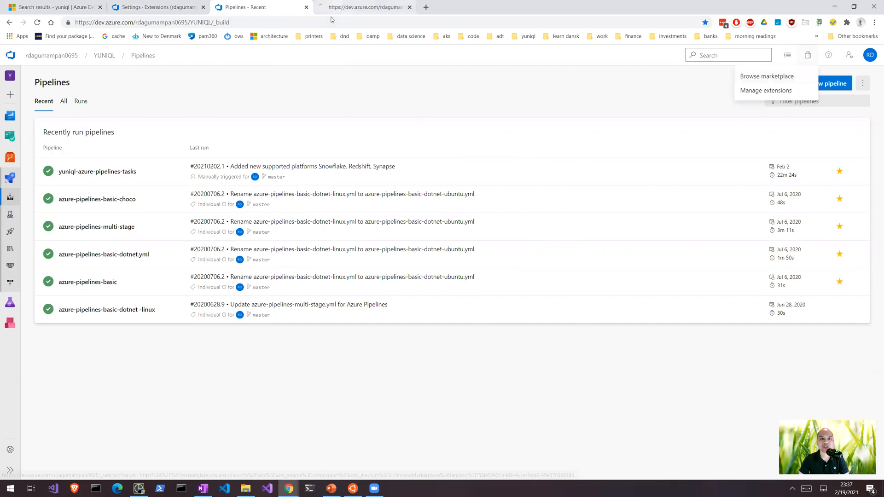
# Step: Search Azure DevOps extensions for yuniql and bring up the Yuniql extension's details page
pyautogui.click(766, 76)
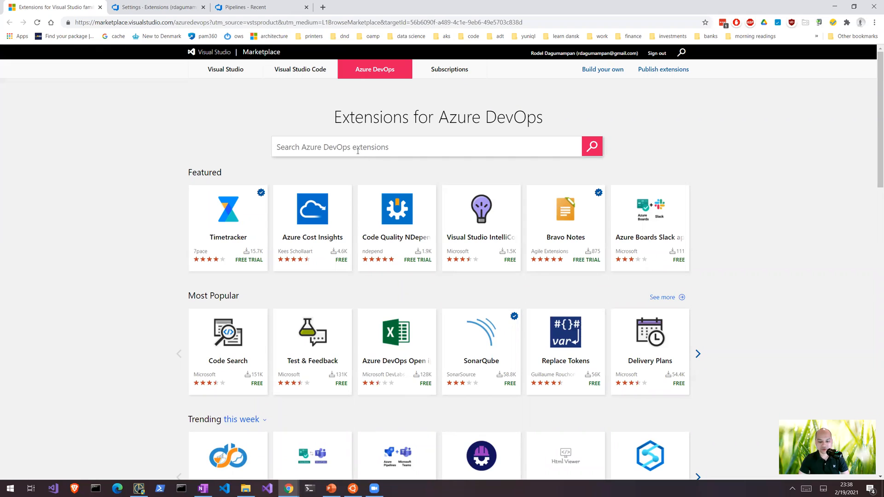
pyautogui.write('yuniql')
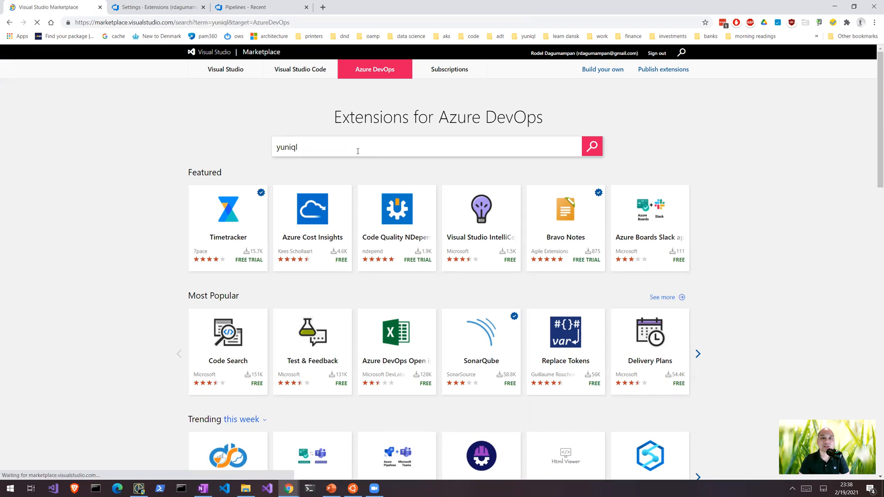
pyautogui.click(592, 146)
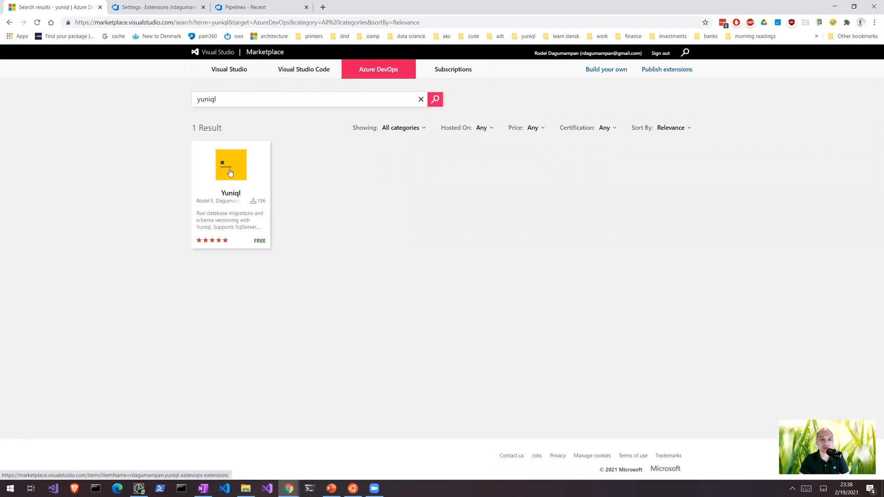
pyautogui.click(230, 164)
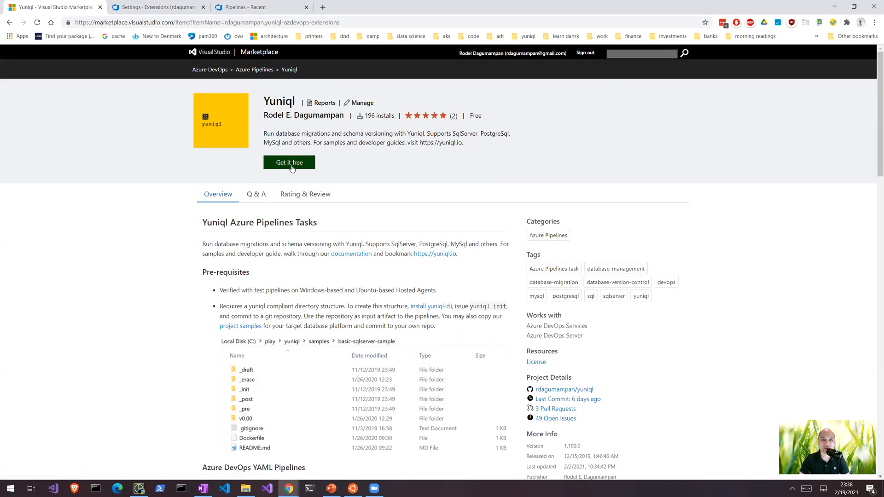
pyautogui.moveTo(299, 171)
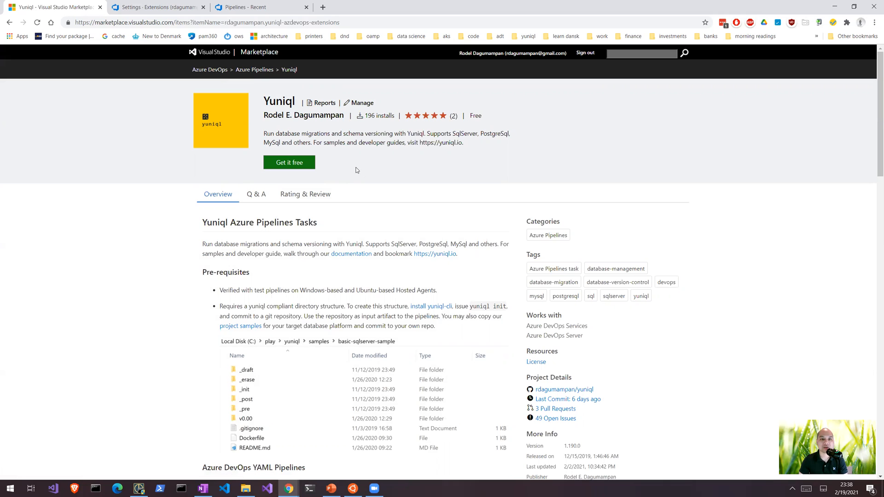
pyautogui.moveTo(130, 65)
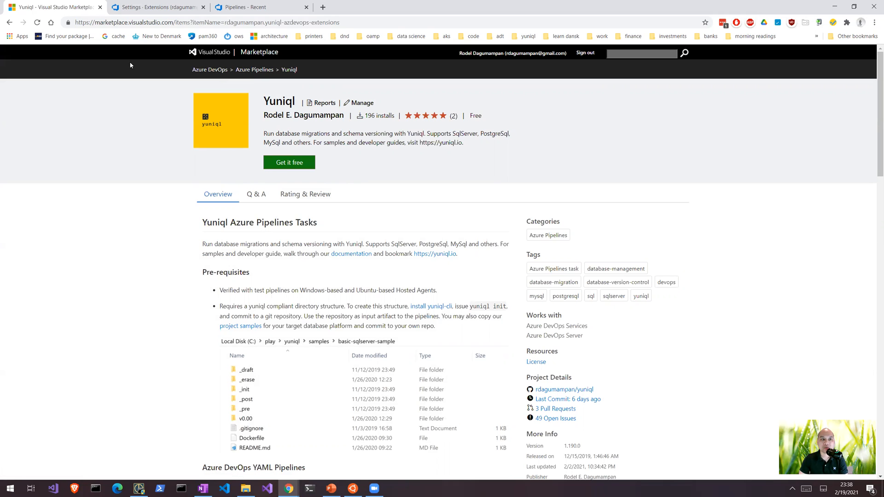
# Step: Switch to the organization Settings – Extensions tab showing Yuniql 1.190.0 installed
pyautogui.click(156, 7)
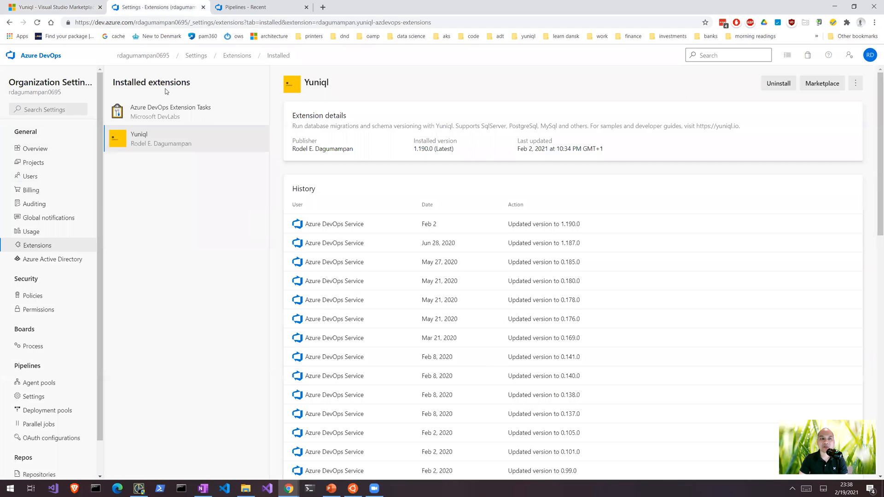
pyautogui.moveTo(252, 166)
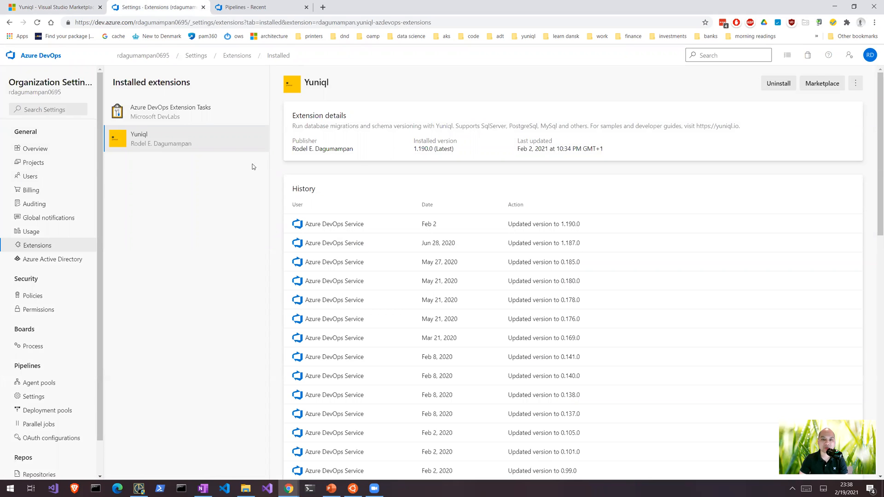
pyautogui.moveTo(791, 100)
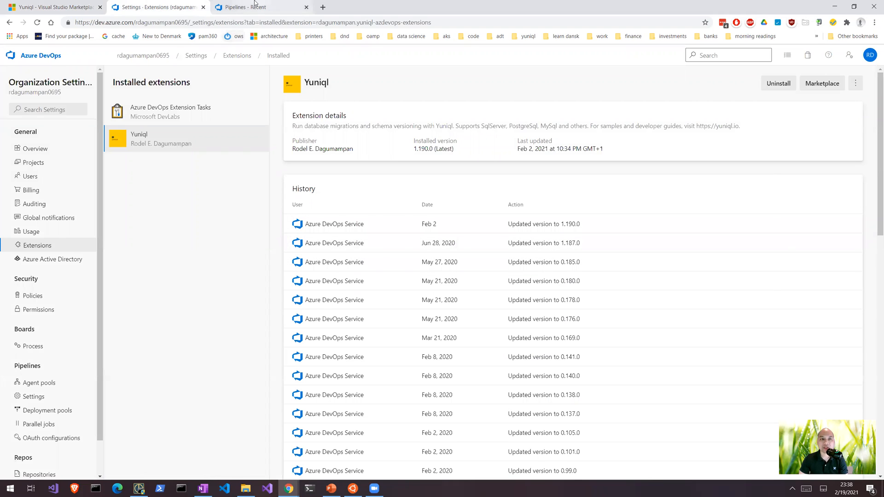
# Step: Start a new pipeline from the Pipelines list and choose GitHub as the code source
pyautogui.click(253, 7)
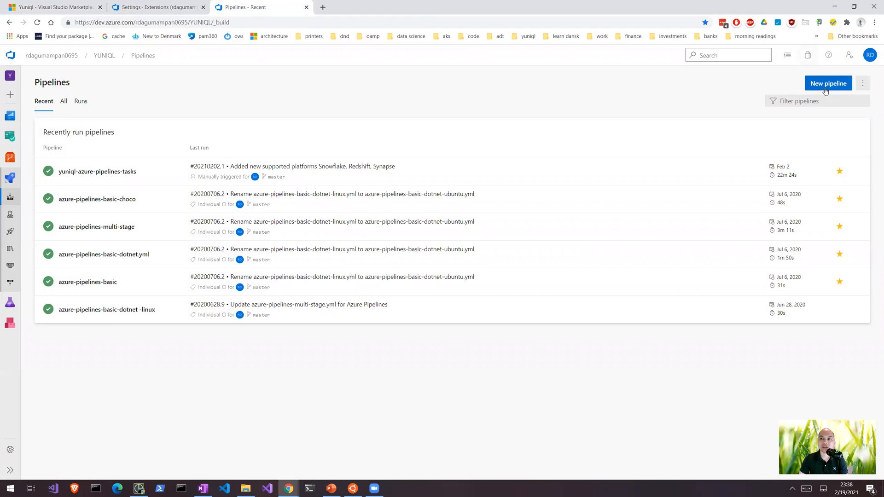
pyautogui.click(828, 83)
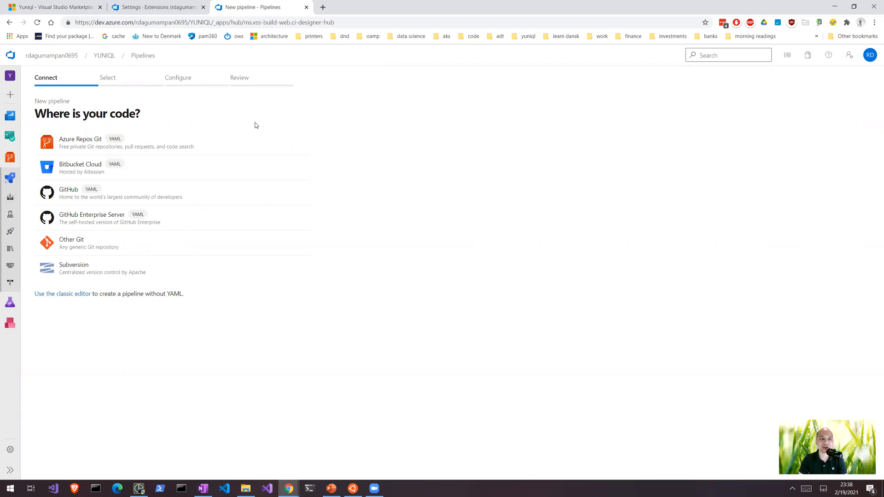
pyautogui.moveTo(216, 62)
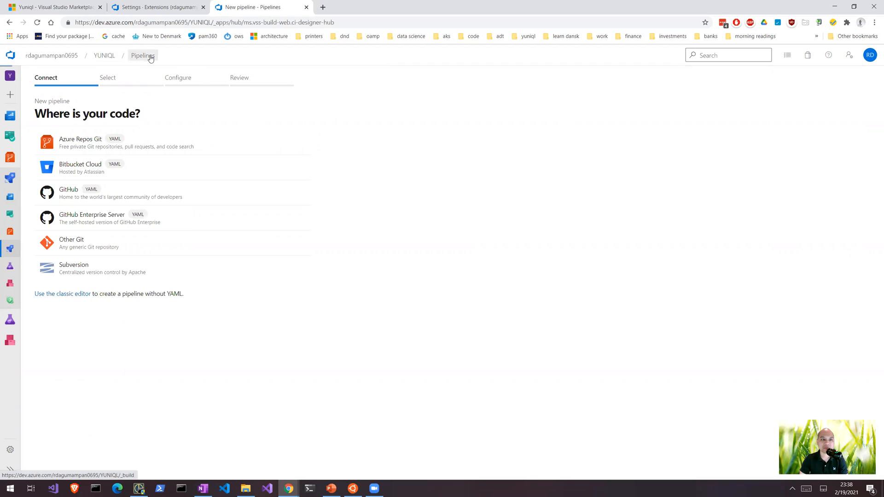
pyautogui.click(143, 55)
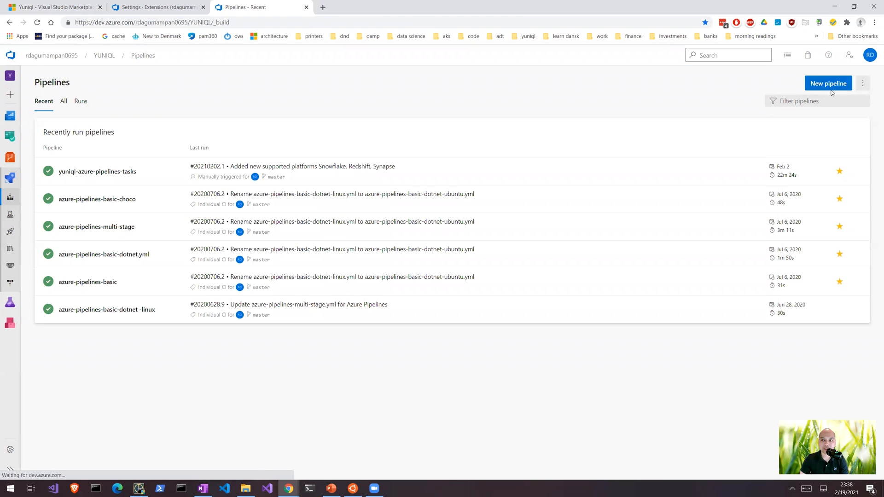
pyautogui.click(828, 83)
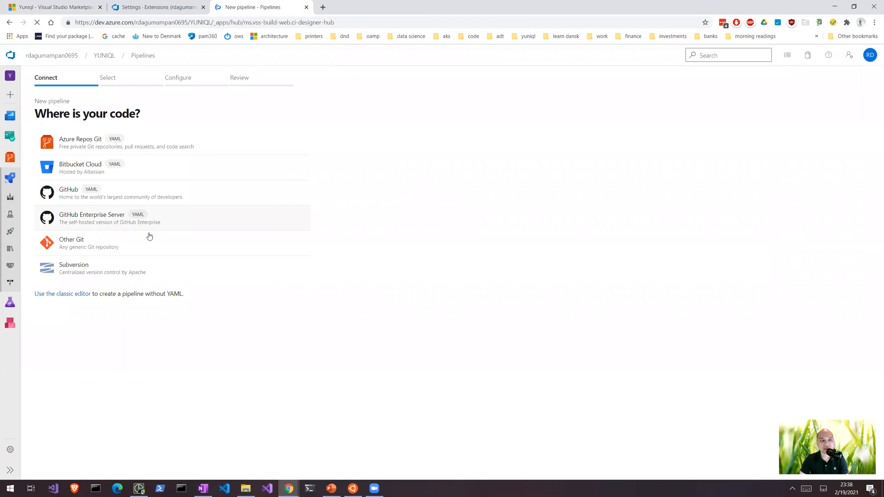
pyautogui.moveTo(96, 143)
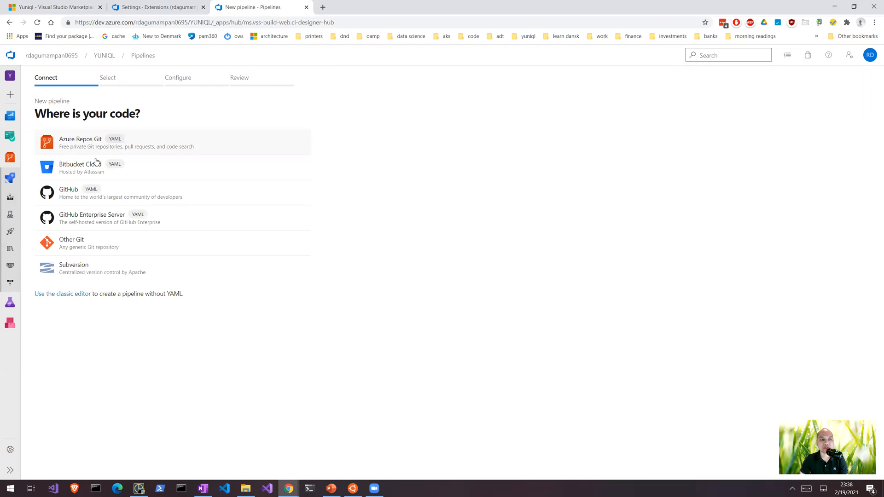
pyautogui.click(68, 193)
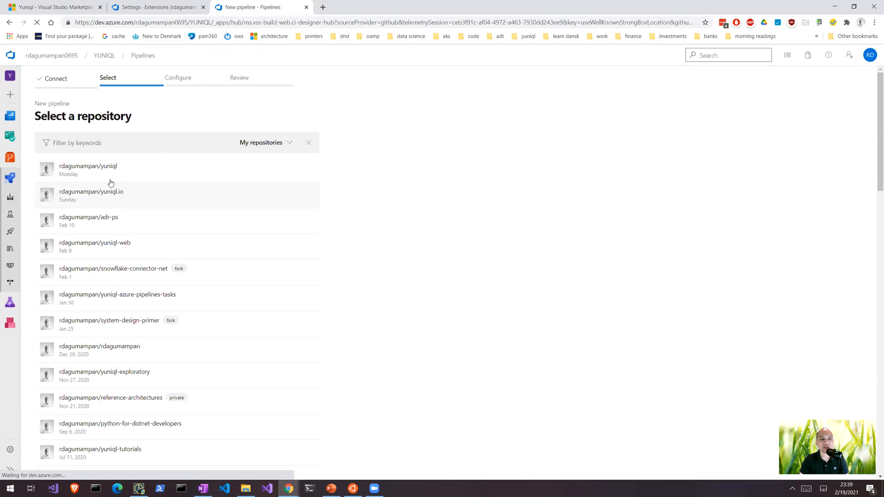
# Step: Pick the yuniql repository and begin from the minimal Starter pipeline template
pyautogui.click(90, 196)
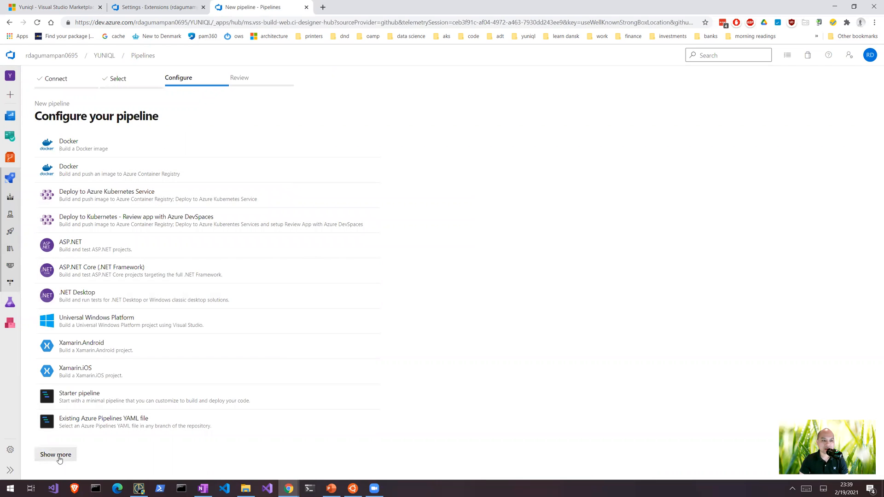
pyautogui.click(55, 455)
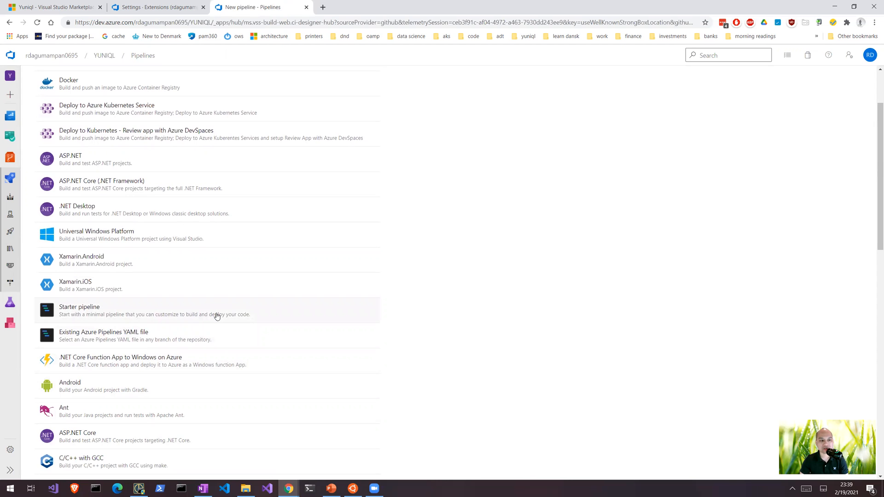
pyautogui.scroll(-3)
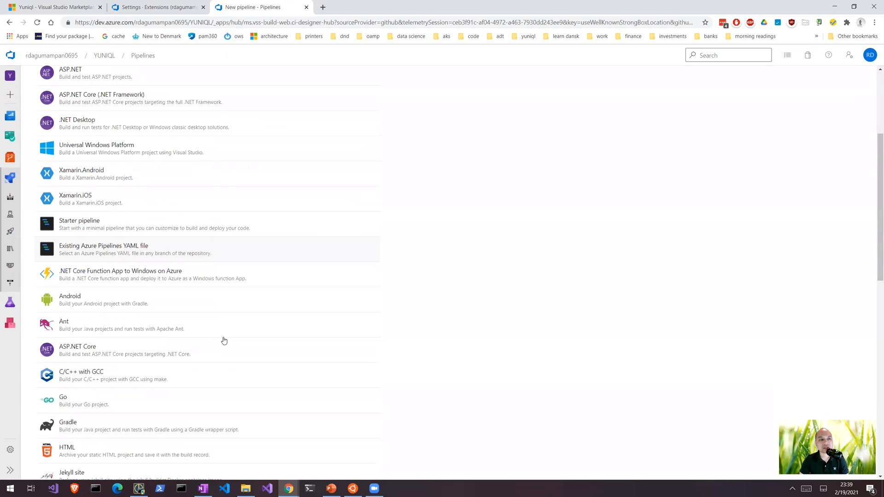
pyautogui.scroll(-3)
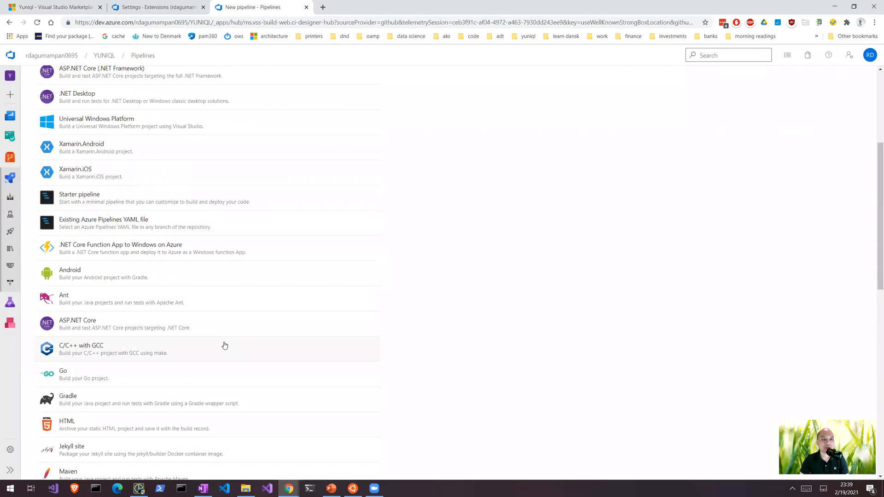
pyautogui.click(78, 197)
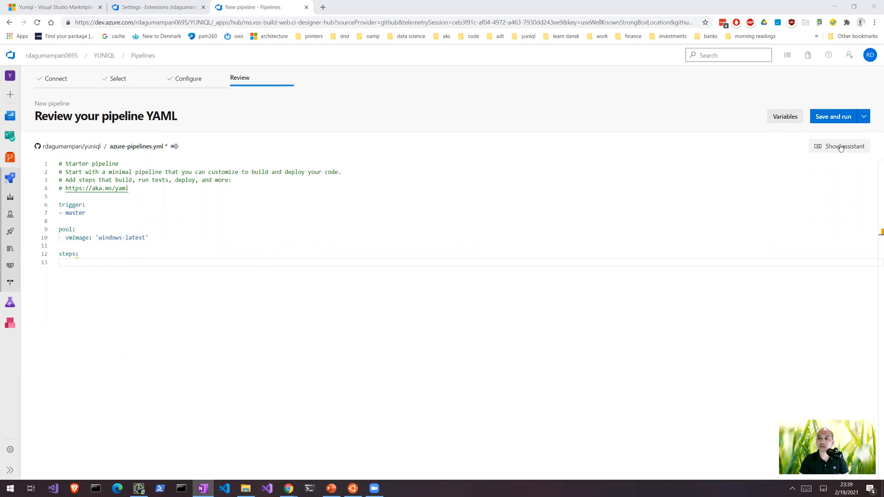
pyautogui.click(844, 146)
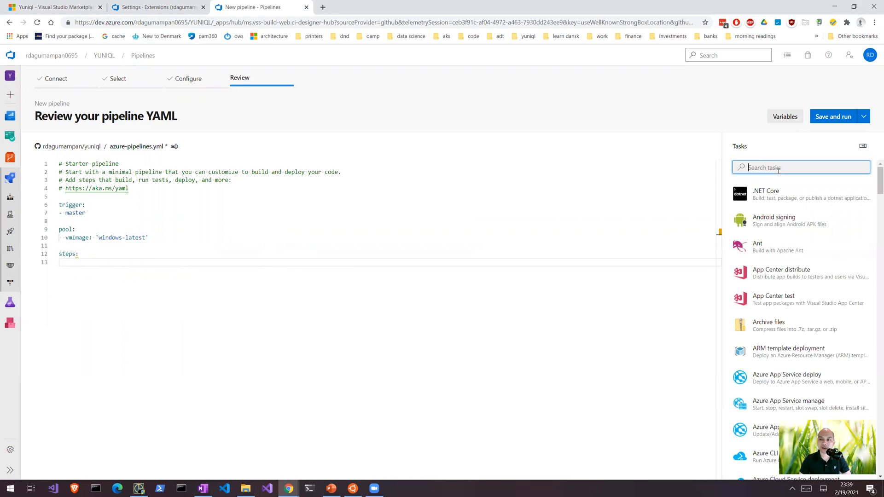
pyautogui.write('d')
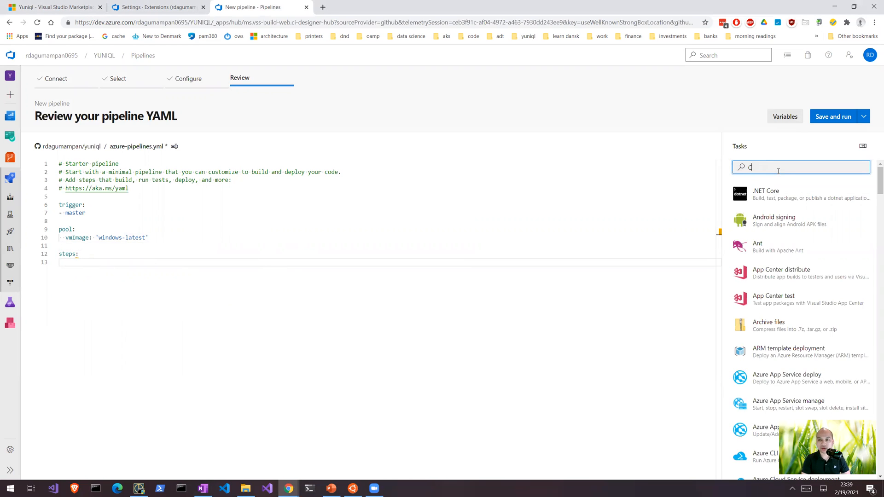
pyautogui.write('Command')
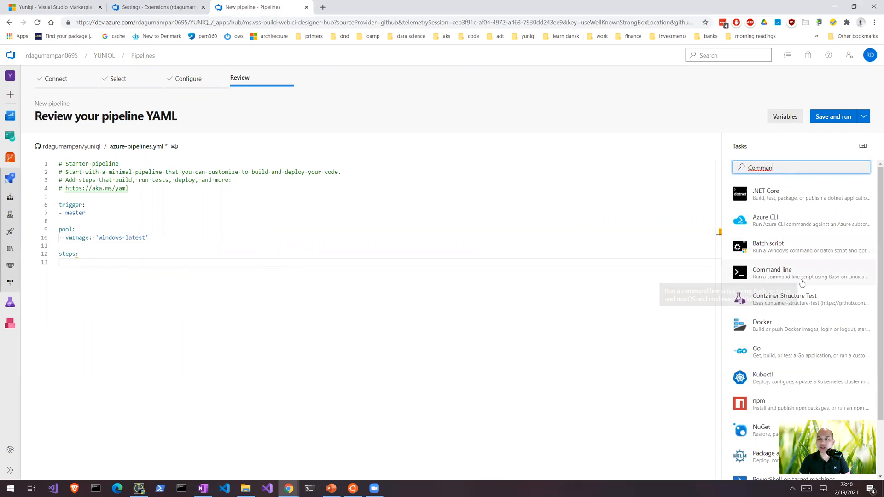
pyautogui.click(772, 269)
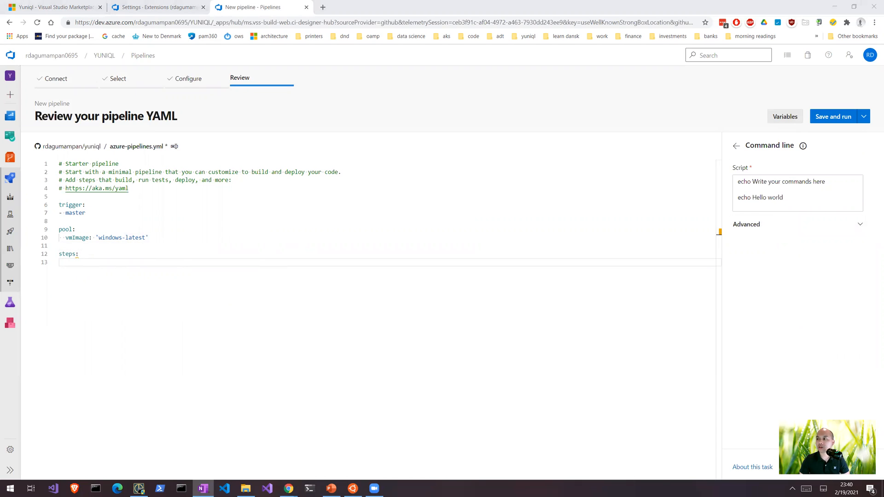
pyautogui.write('git clone https://github.com/rdagumampan/yuniql $(Build.SourcesDirectory)\\yuniql')
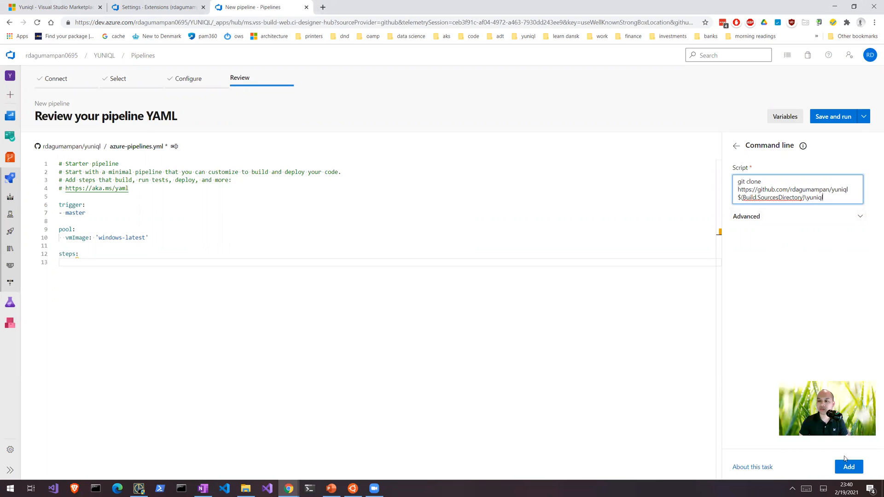
pyautogui.click(849, 467)
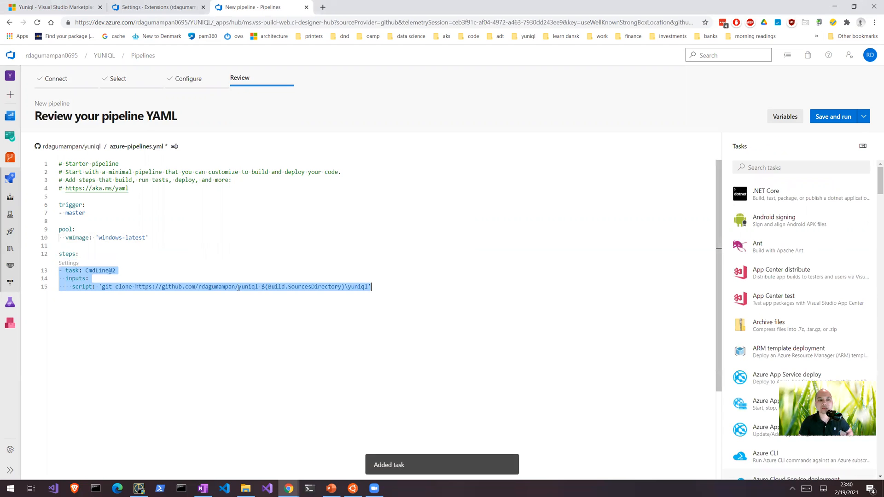
pyautogui.click(179, 286)
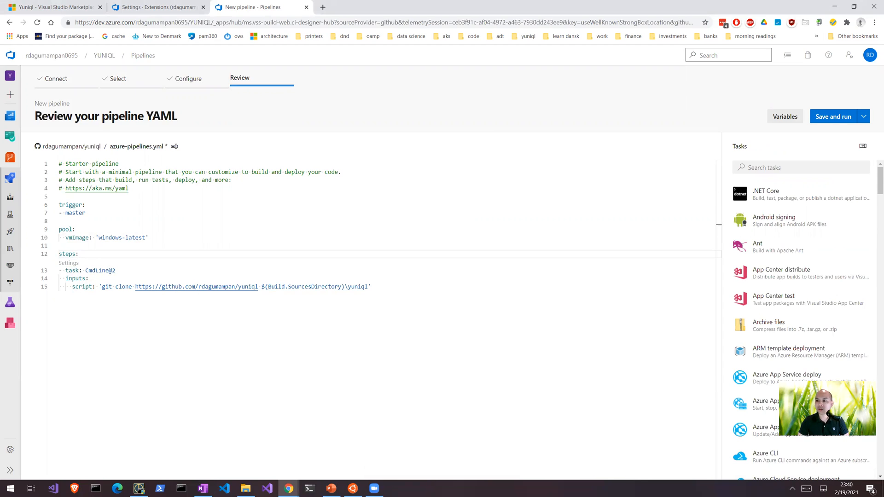
# Step: Find the Use yuniql task in the catalogue and bring up its settings
pyautogui.click(799, 167)
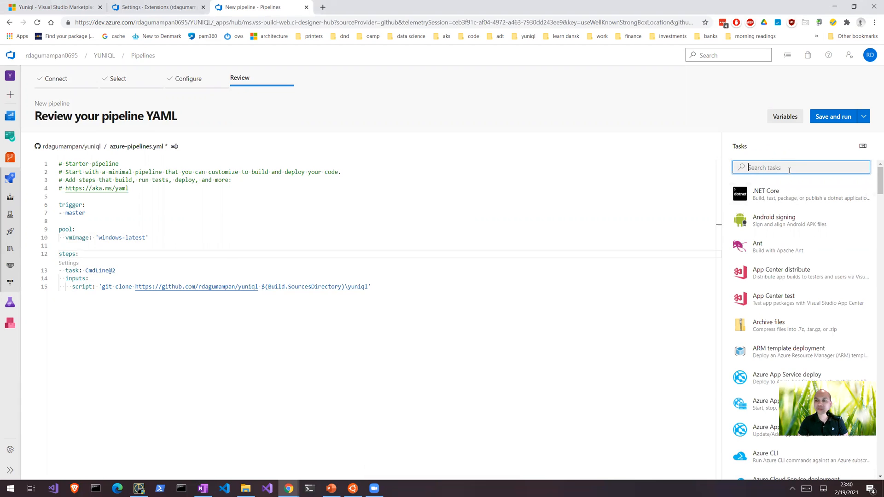
pyautogui.write('yuniql')
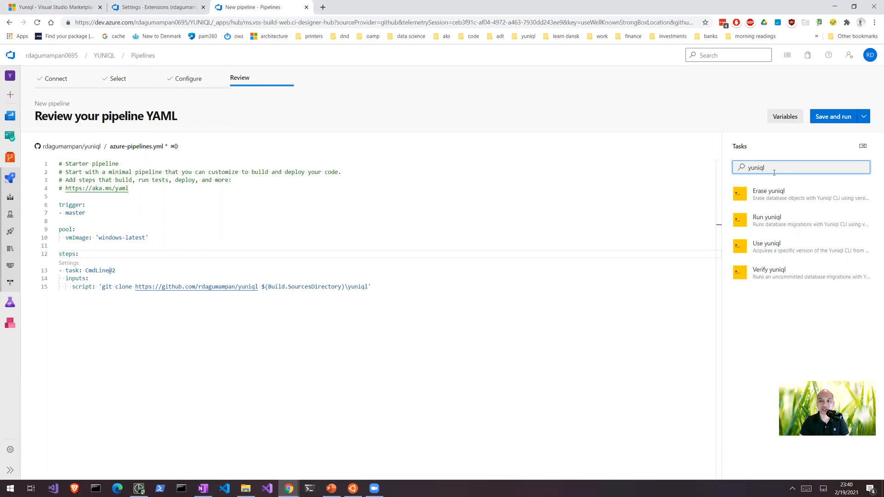
pyautogui.moveTo(767, 246)
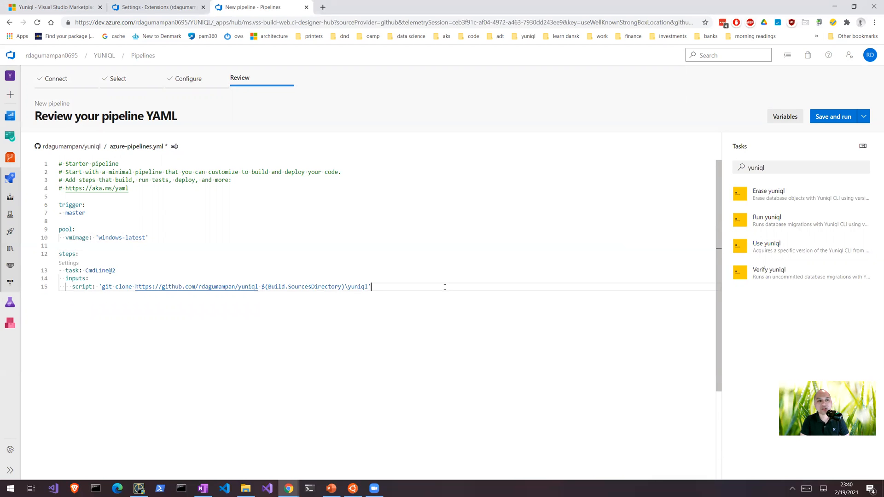
pyautogui.press('enter')
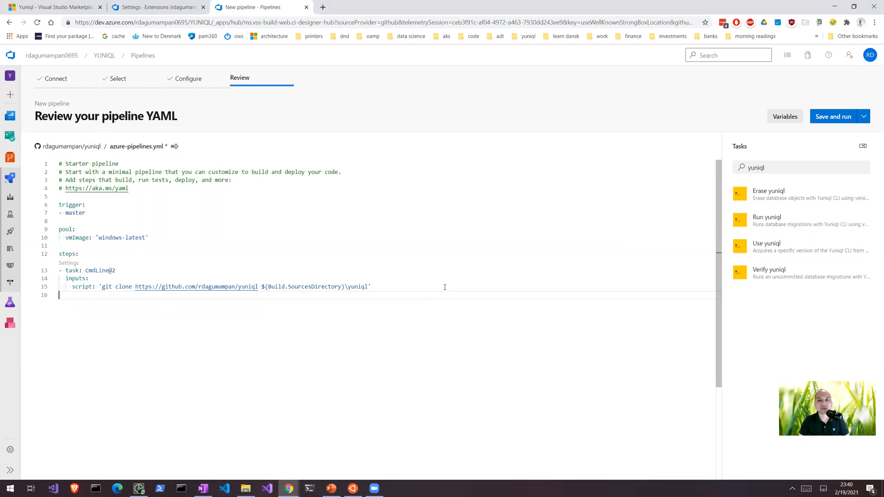
pyautogui.click(767, 247)
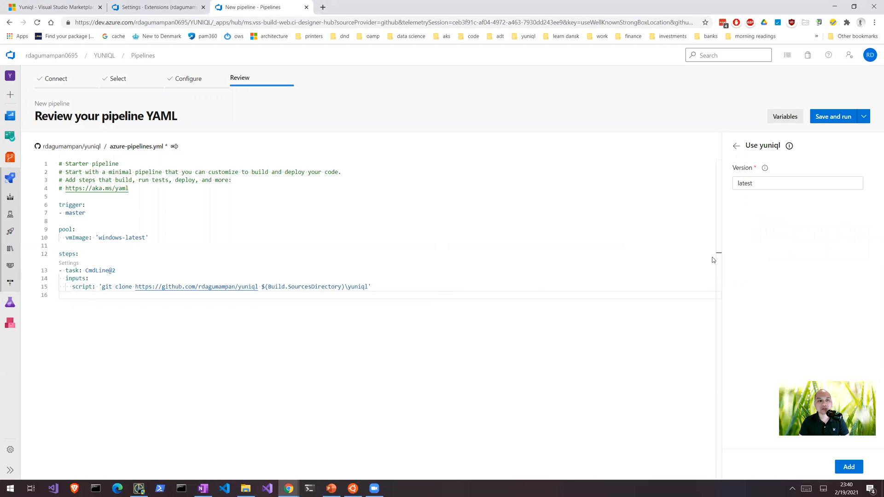
pyautogui.click(797, 183)
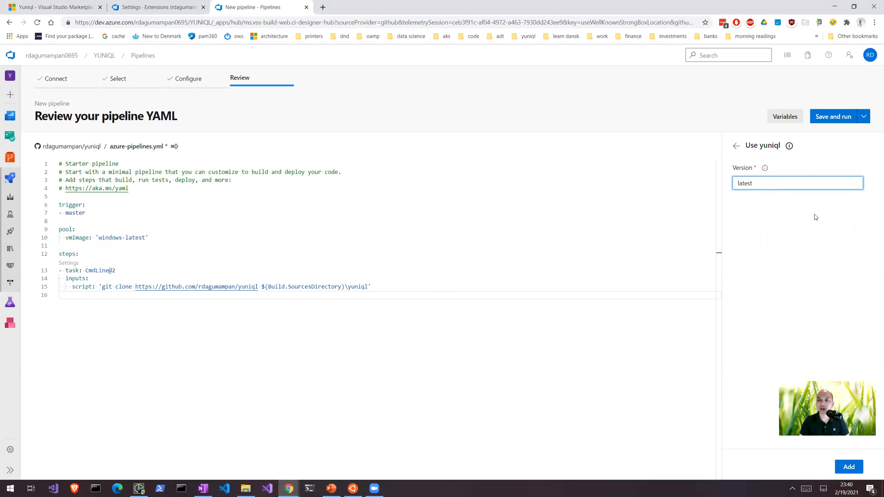
pyautogui.click(797, 183)
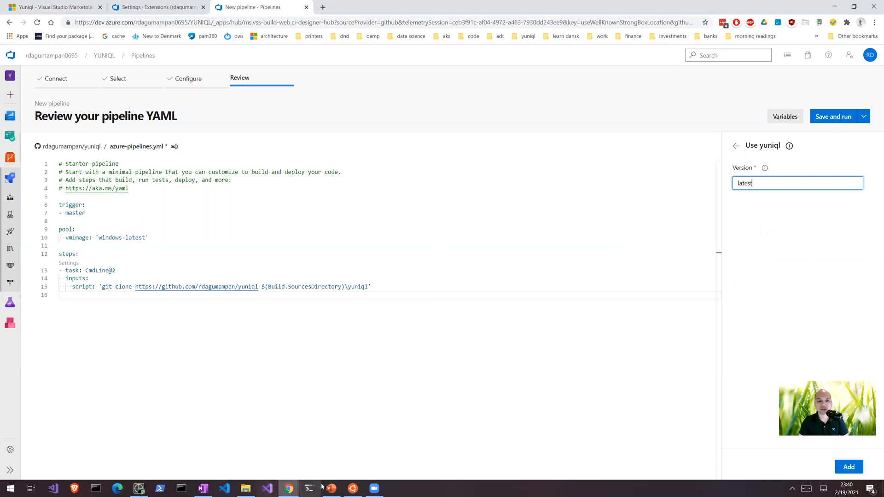
# Step: Replace 'latest' with version v1.1.55 and insert the Use yuniql step after git clone
pyautogui.doubleClick(744, 183)
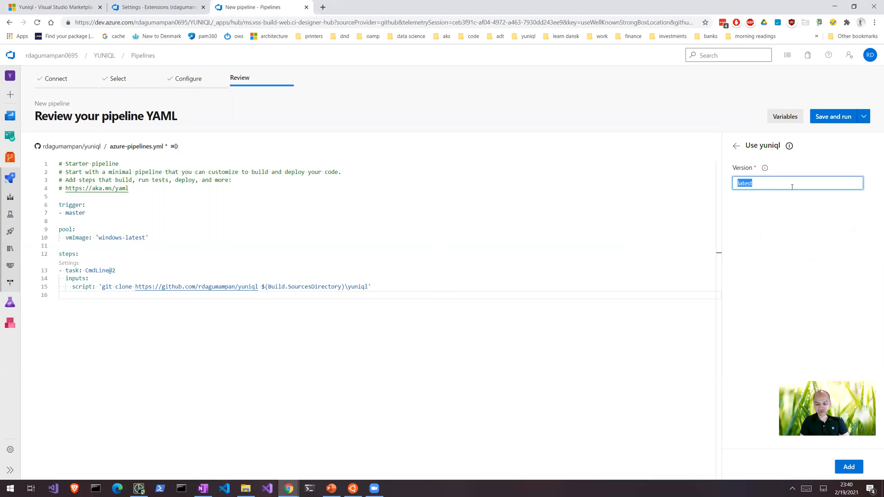
pyautogui.write('v1.1.55')
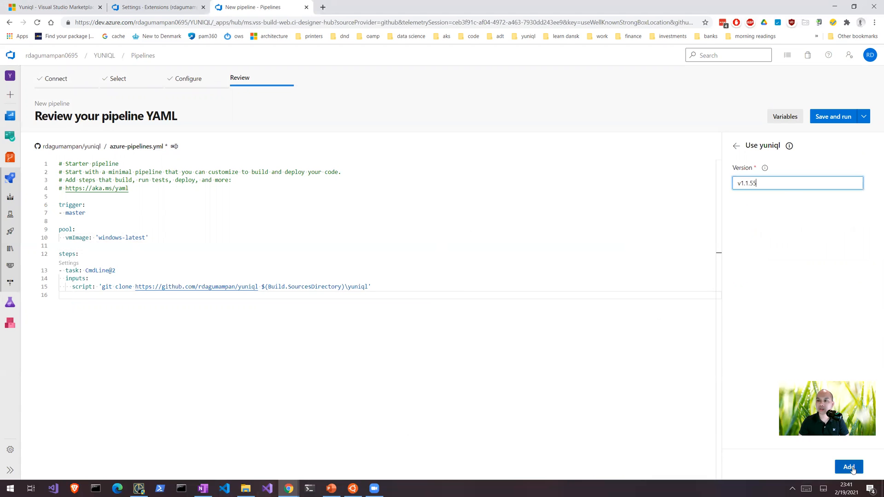
pyautogui.click(849, 467)
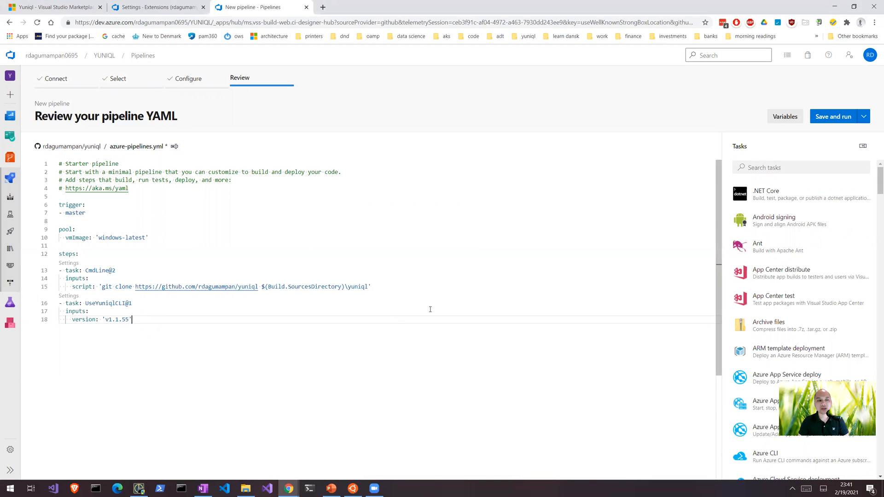
pyautogui.press('enter')
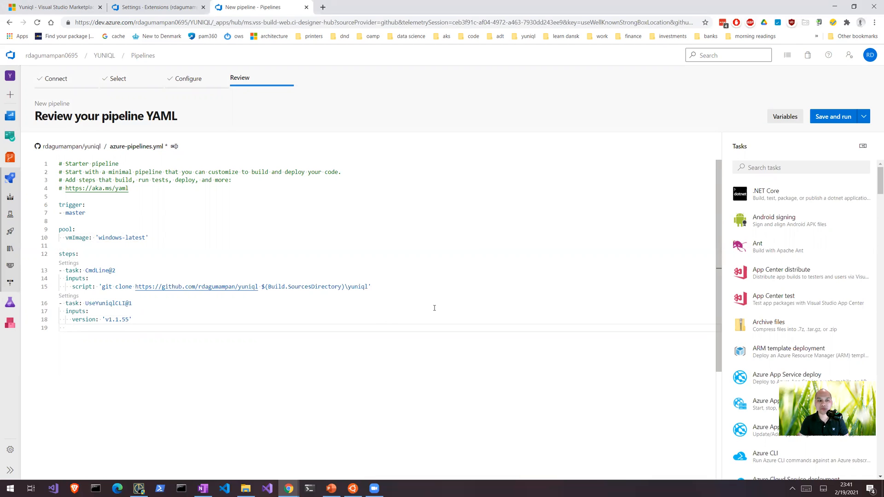
pyautogui.moveTo(593, 222)
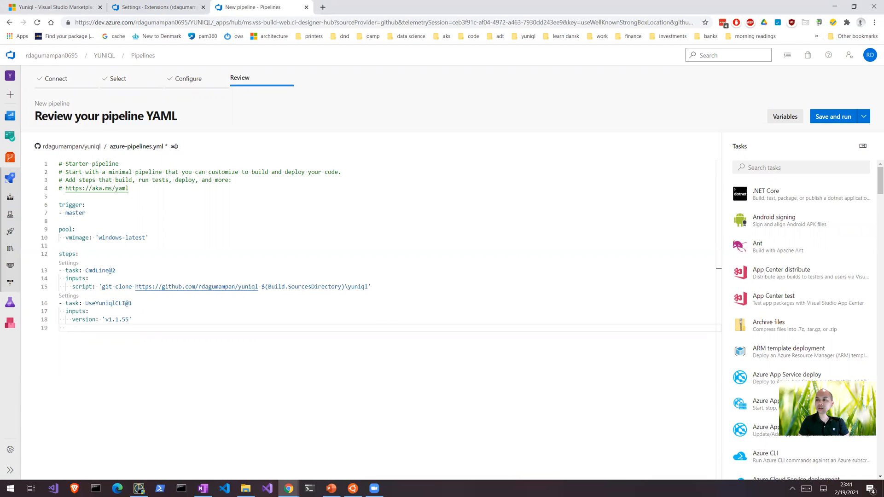
# Step: Configure Run yuniql with the ElephantSQL PostgreSQL connection string and basic-postgresql-sample workspace
pyautogui.click(801, 167)
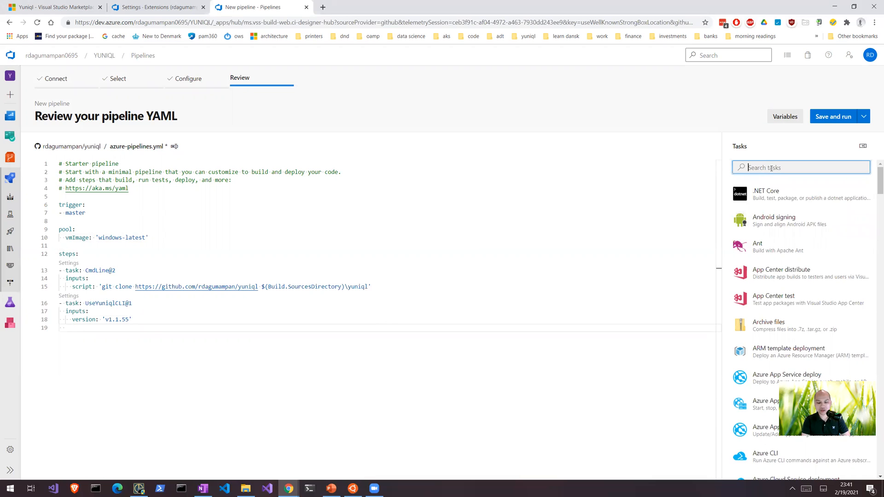
pyautogui.write('yun')
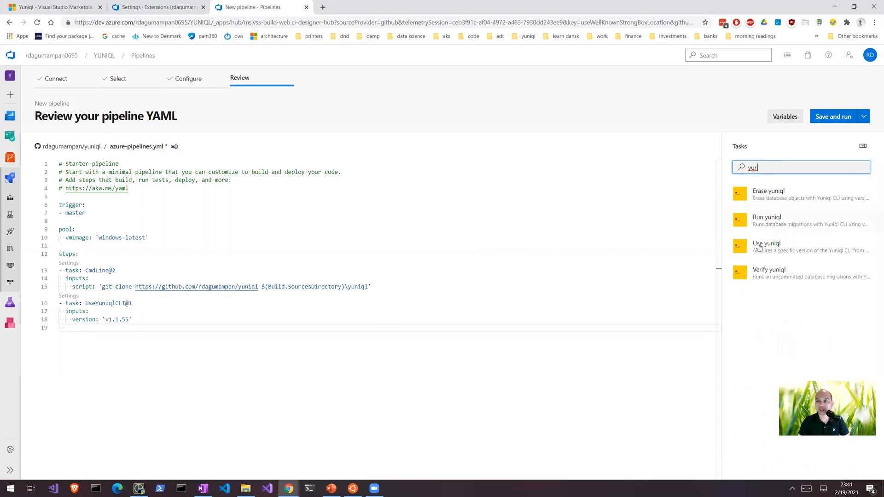
pyautogui.click(767, 219)
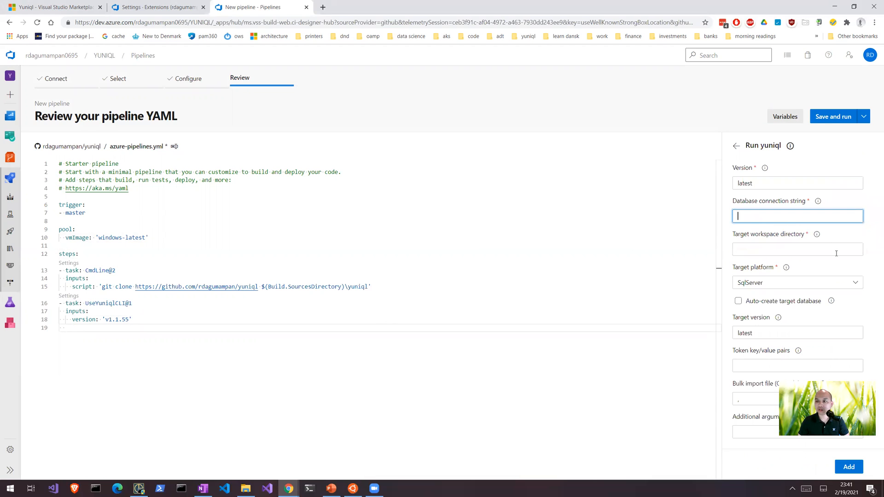
pyautogui.click(797, 183)
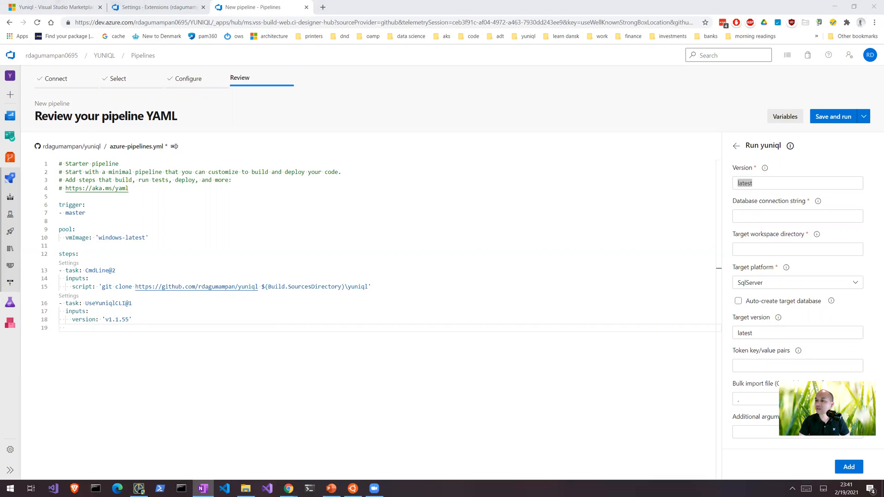
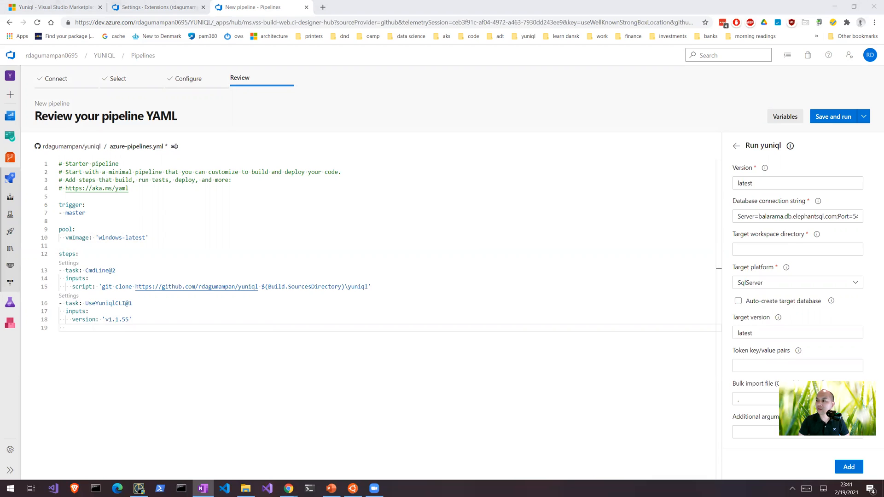
pyautogui.moveTo(754, 264)
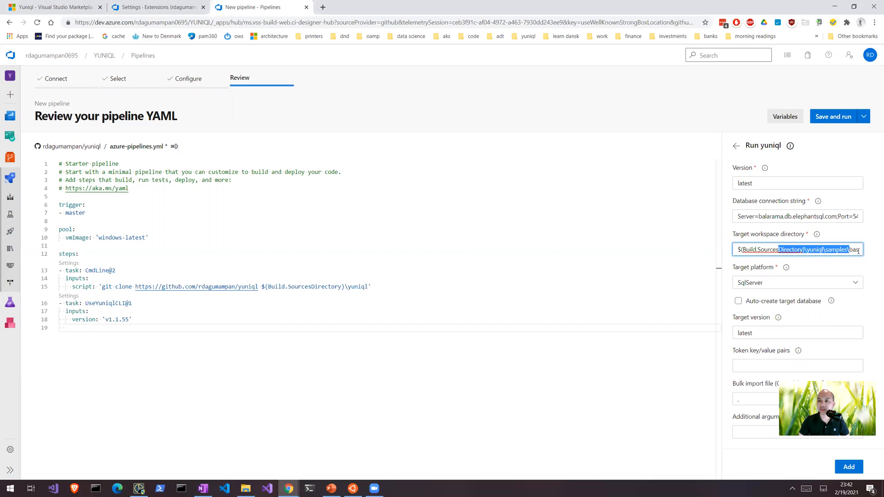
pyautogui.write('basic-postgresql-sample')
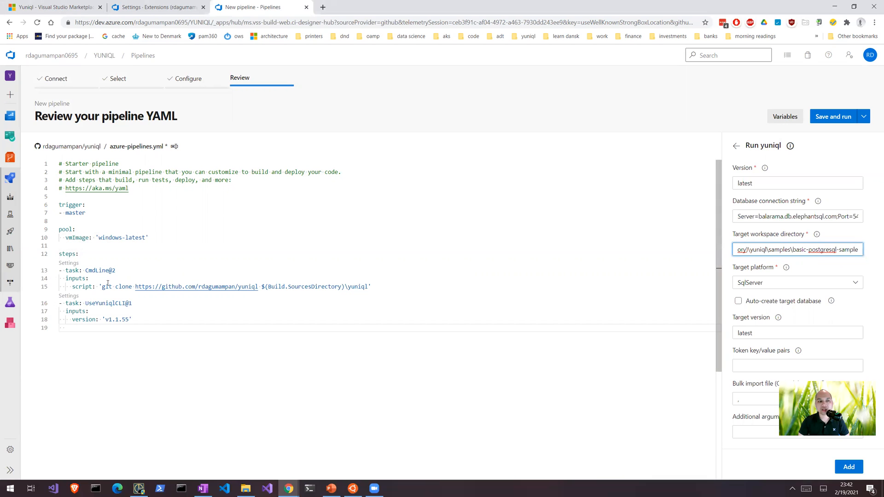
pyautogui.doubleClick(824, 249)
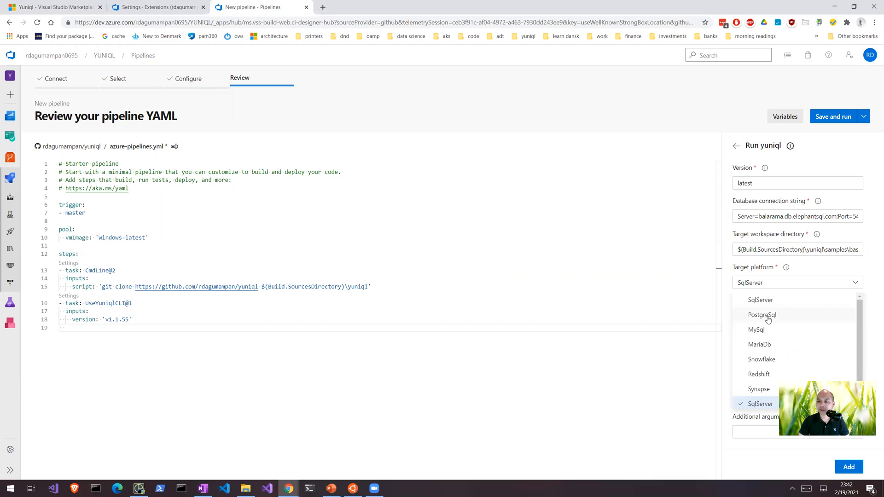
# Step: Set platform PostgreSql, version v1.1.55 and additional argument --debug for the Run yuniql task
pyautogui.click(763, 314)
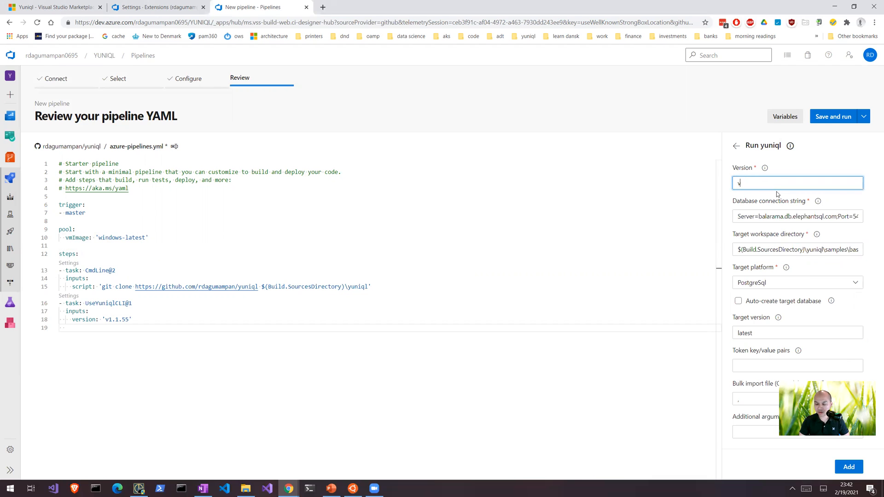
pyautogui.write('1.1.55')
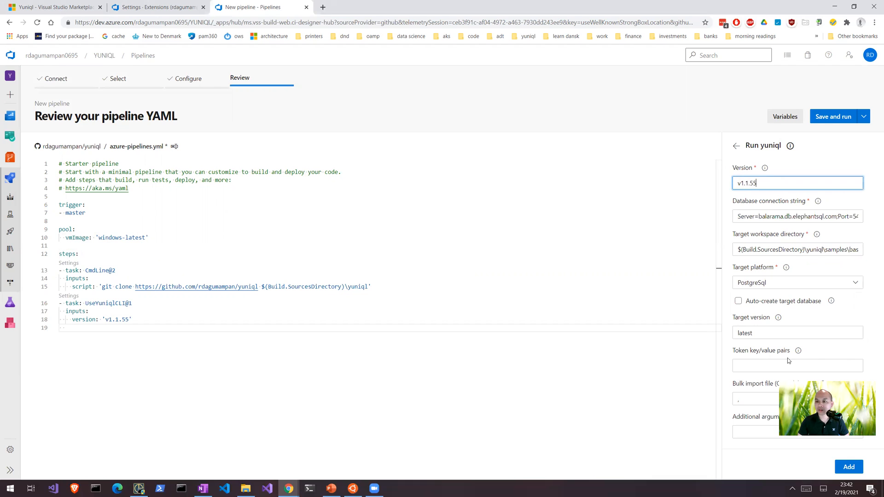
pyautogui.click(797, 365)
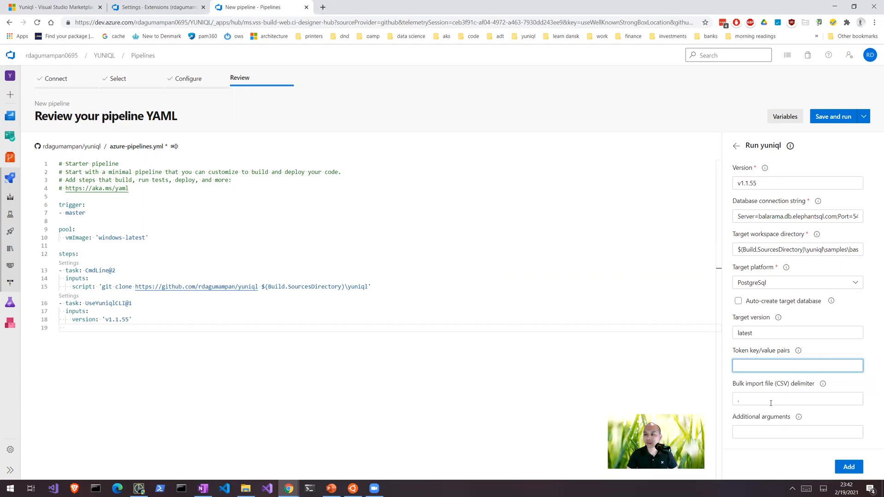
pyautogui.click(797, 365)
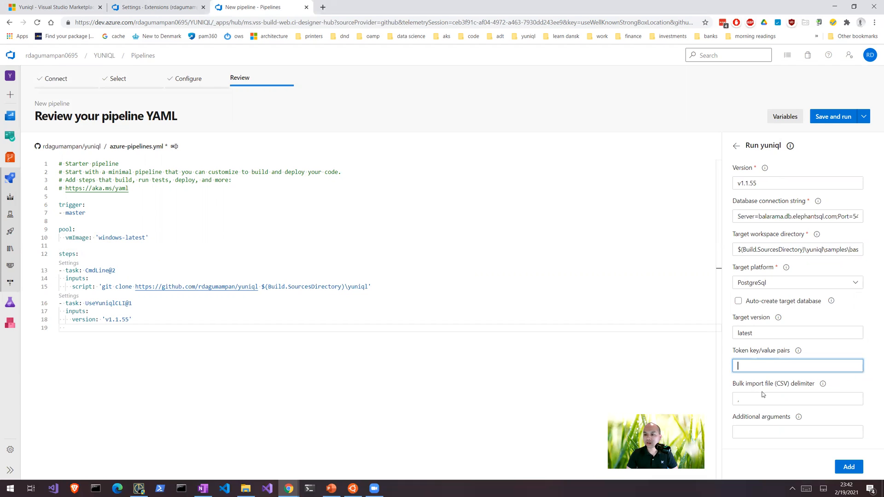
pyautogui.click(797, 399)
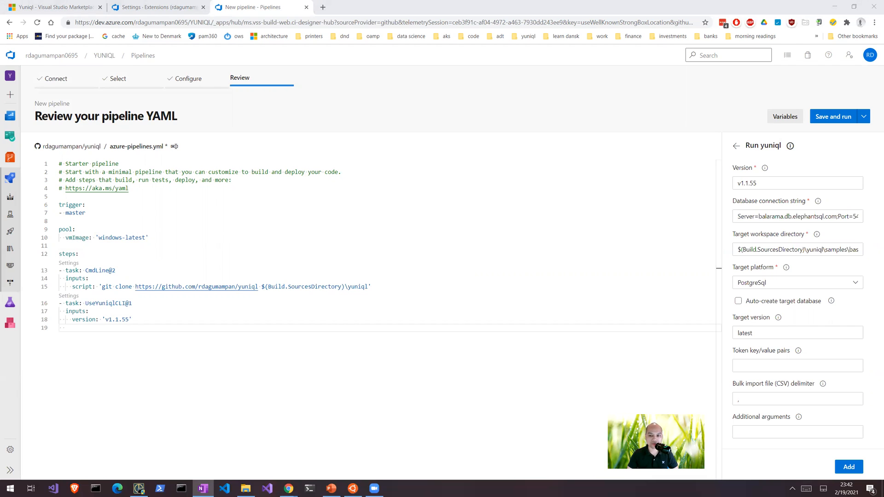
pyautogui.write('--debug')
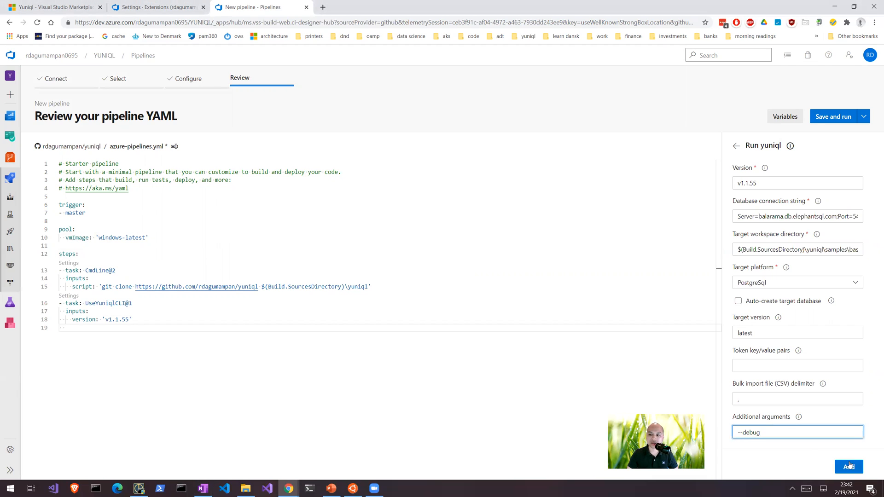
# Step: Insert the RunYuniqlCLI@1 step into azure-pipelines.yml and highlight its postgresql platform value
pyautogui.click(849, 466)
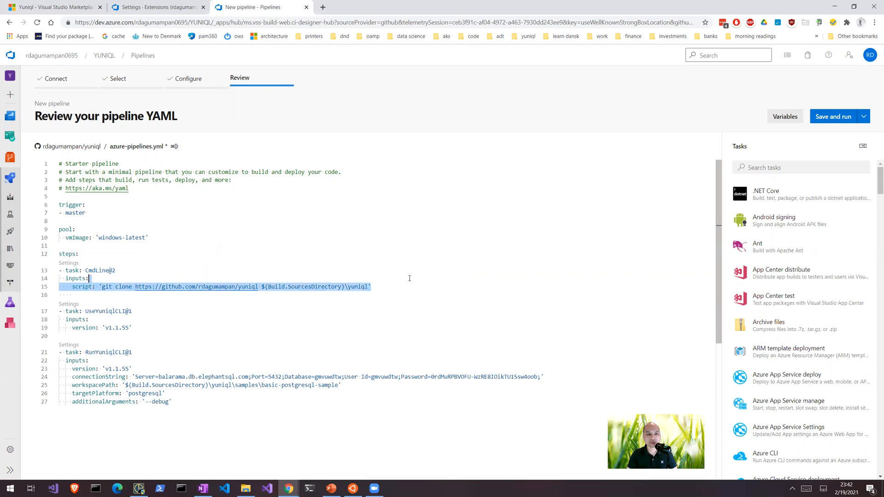
pyautogui.moveTo(133, 341)
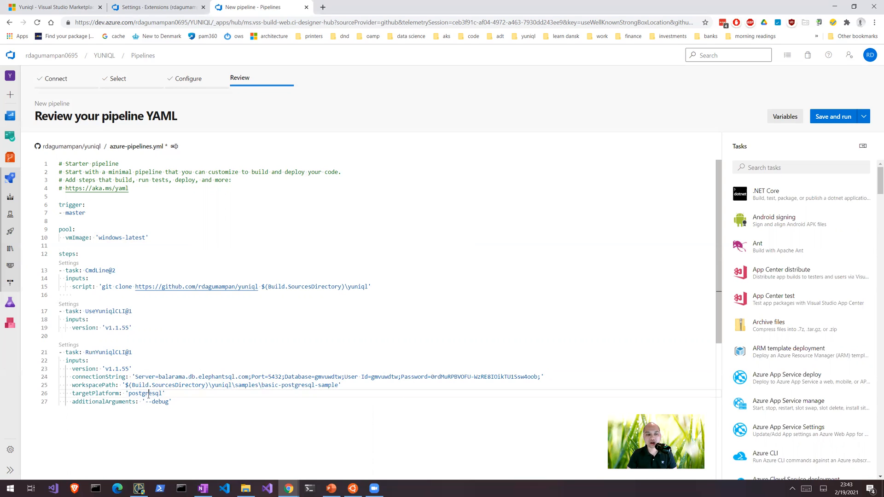
pyautogui.doubleClick(145, 393)
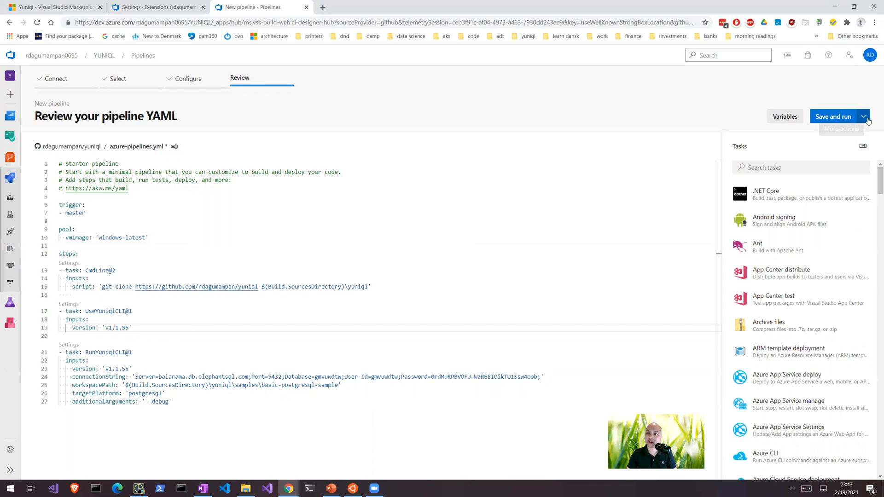
# Step: Commit the YAML as 'Use yuniql in yaml demo' to a new azure-pipelines branch without a pull request
pyautogui.click(833, 117)
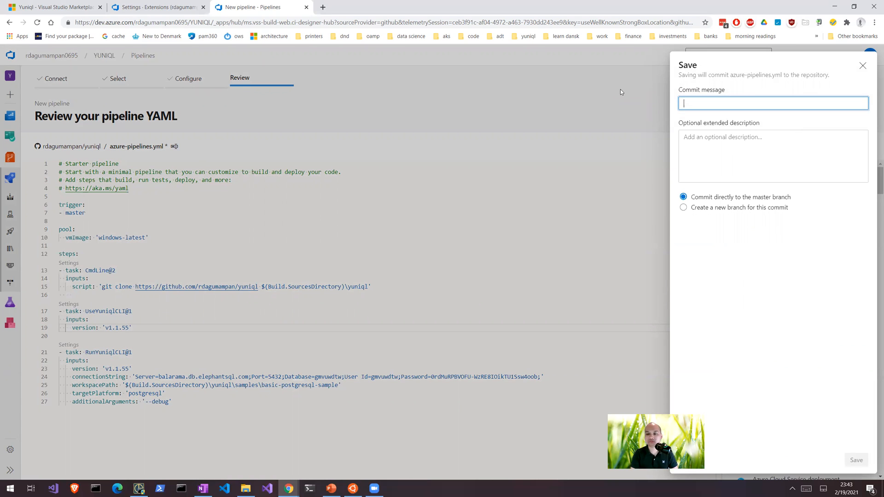
pyautogui.write('Install')
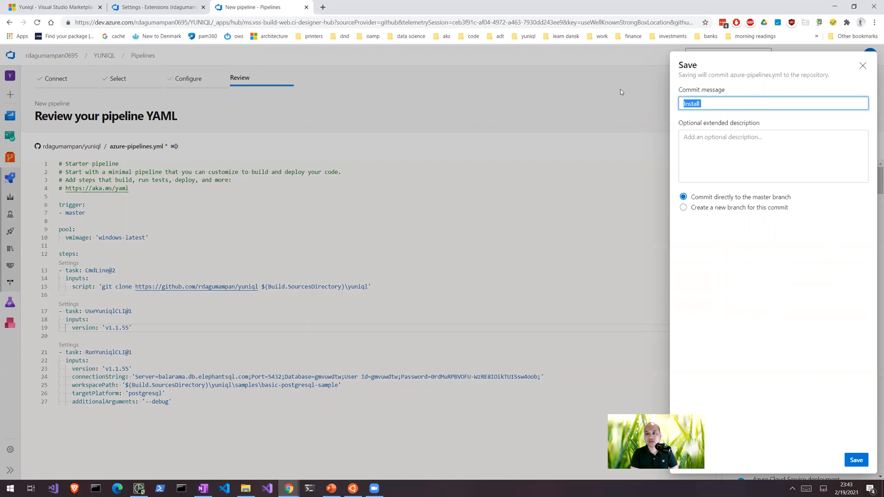
pyautogui.write('Use yuniw')
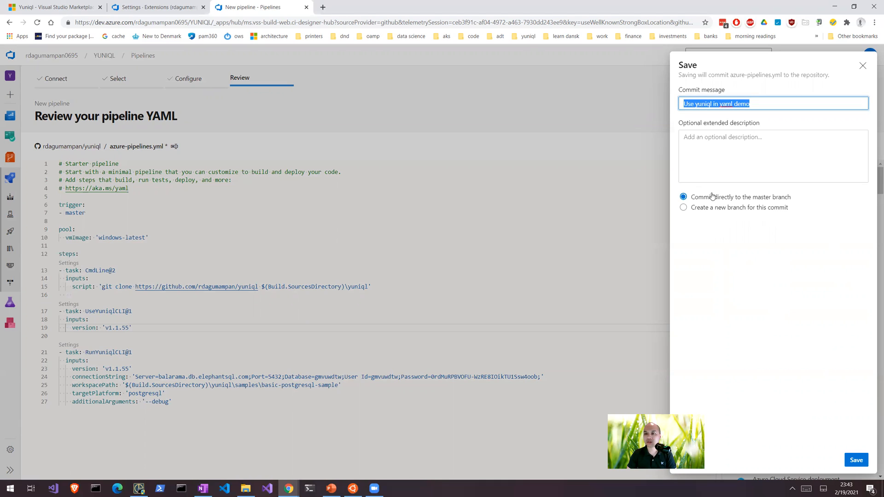
pyautogui.moveTo(630, 130)
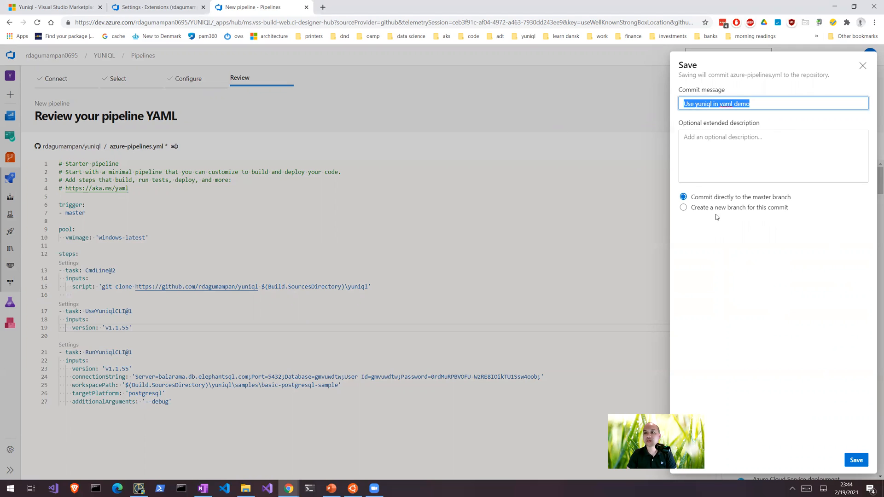
pyautogui.click(683, 207)
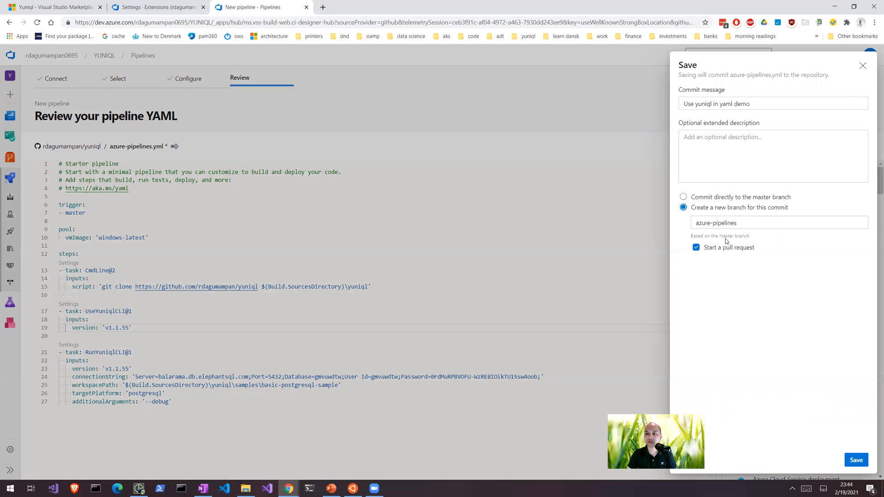
pyautogui.click(696, 247)
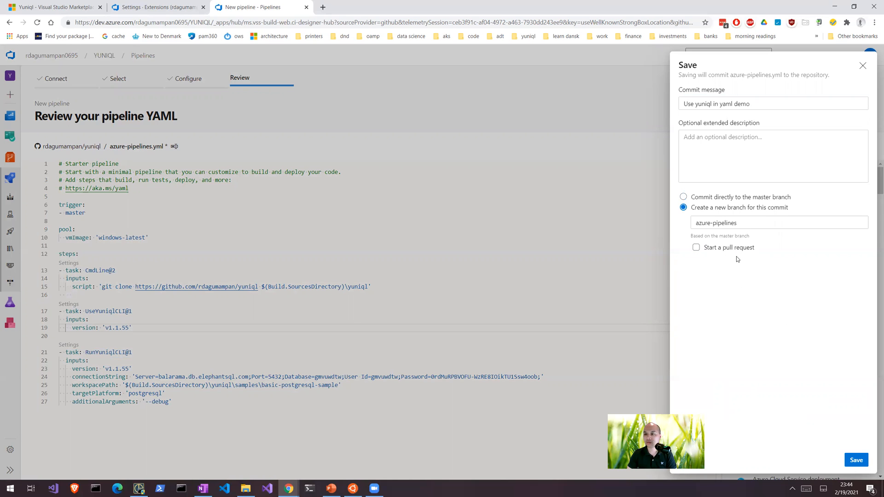
pyautogui.click(855, 460)
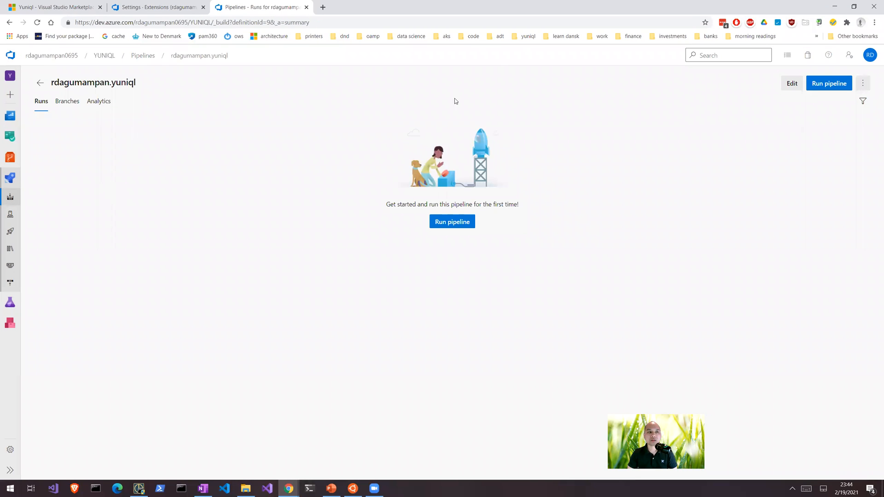
# Step: Run the pipeline manually from the azure-pipelines branch, queuing run #20210219.1
pyautogui.click(829, 83)
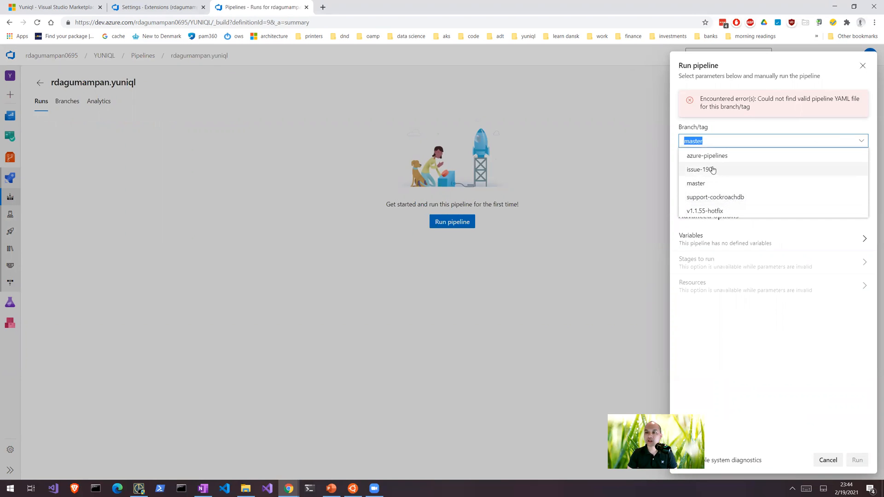
pyautogui.click(707, 156)
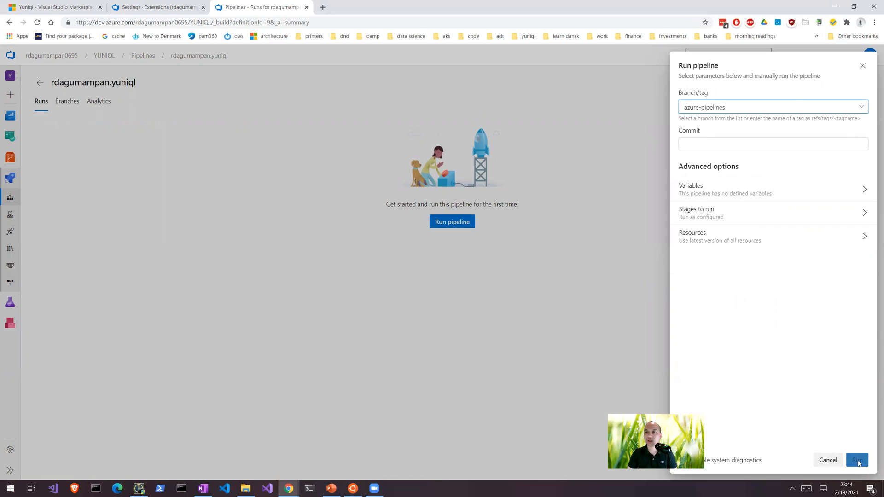
pyautogui.click(858, 460)
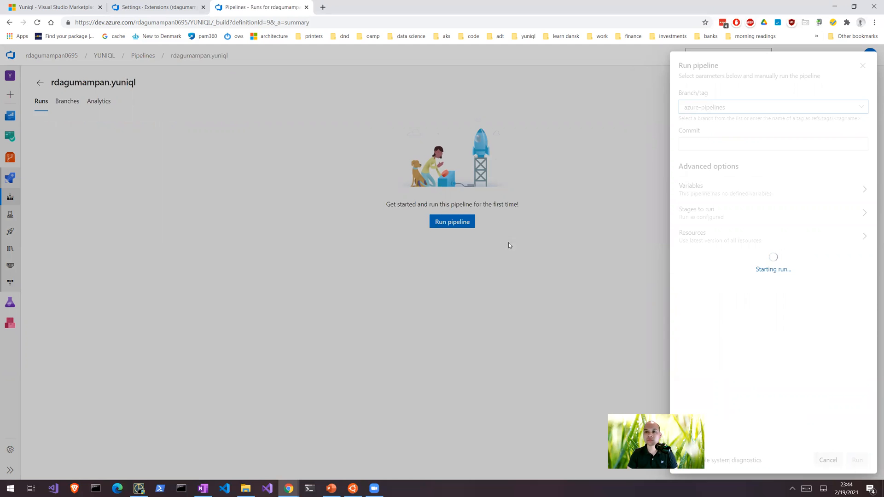
pyautogui.click(857, 460)
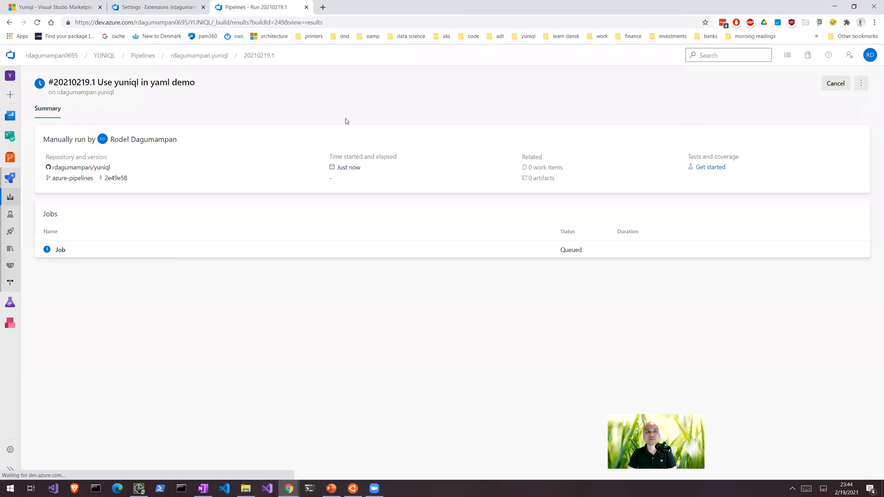
# Step: Follow the queued job's live log and watch the CmdLine step until it completes
pyautogui.click(61, 250)
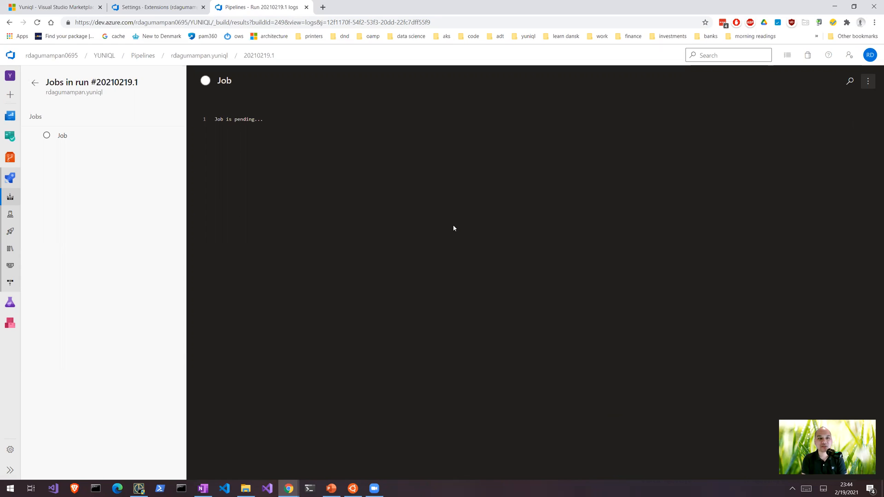
pyautogui.moveTo(25, 146)
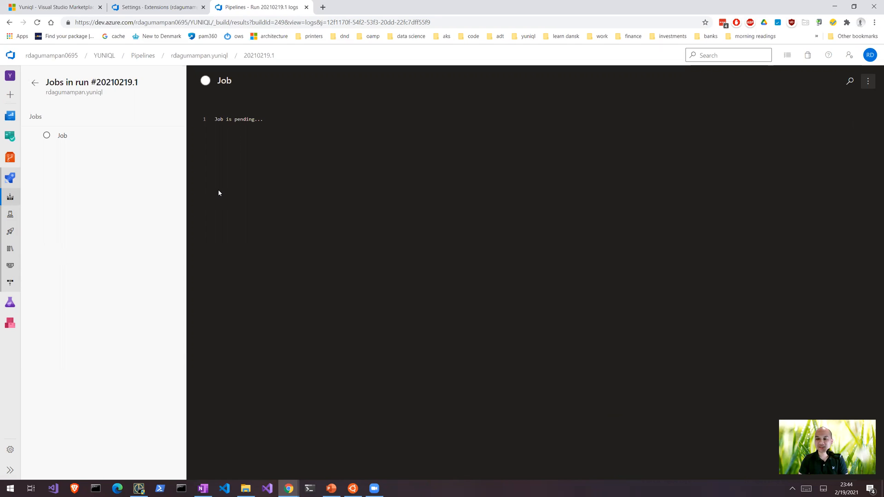
pyautogui.moveTo(78, 153)
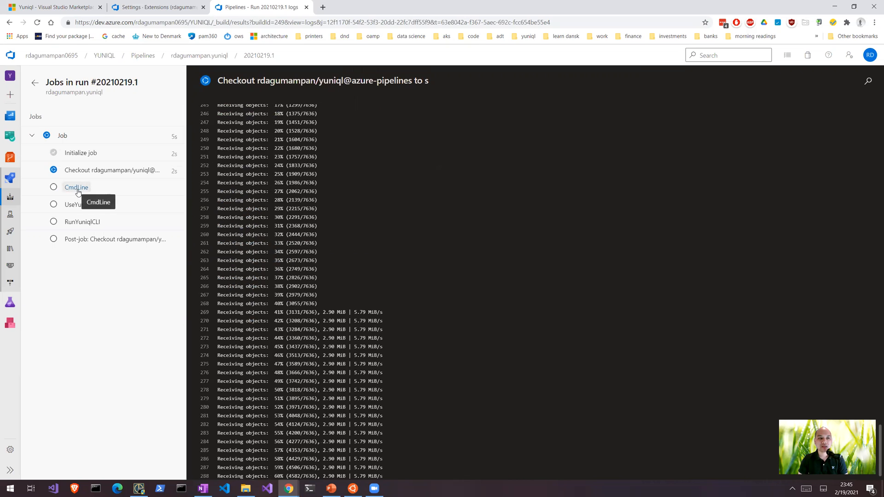
pyautogui.click(76, 187)
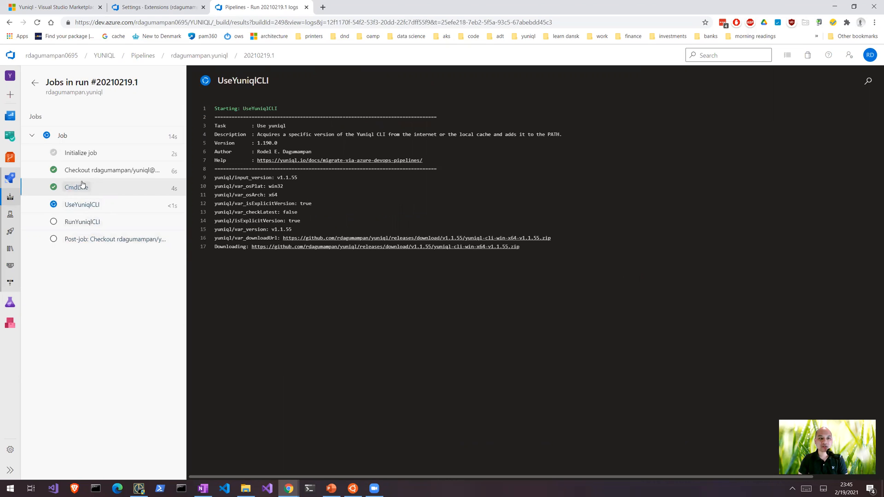
pyautogui.click(76, 187)
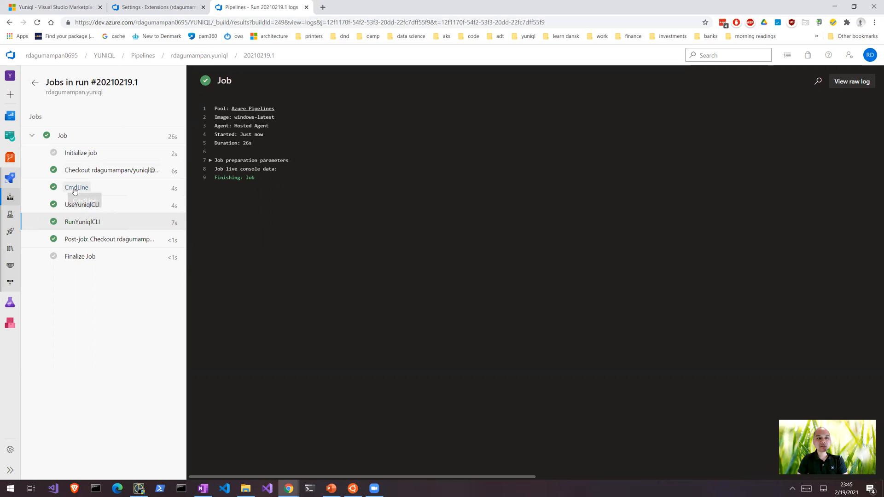
# Step: Check the CmdLine git clone command and the UseYuniqlCLI log showing yuniql v1.1.55 installed
pyautogui.click(76, 187)
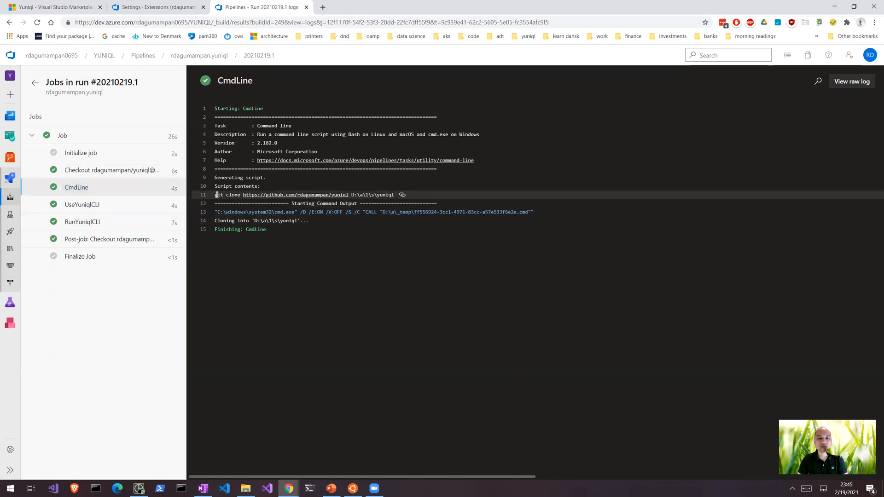
pyautogui.tripleClick(304, 194)
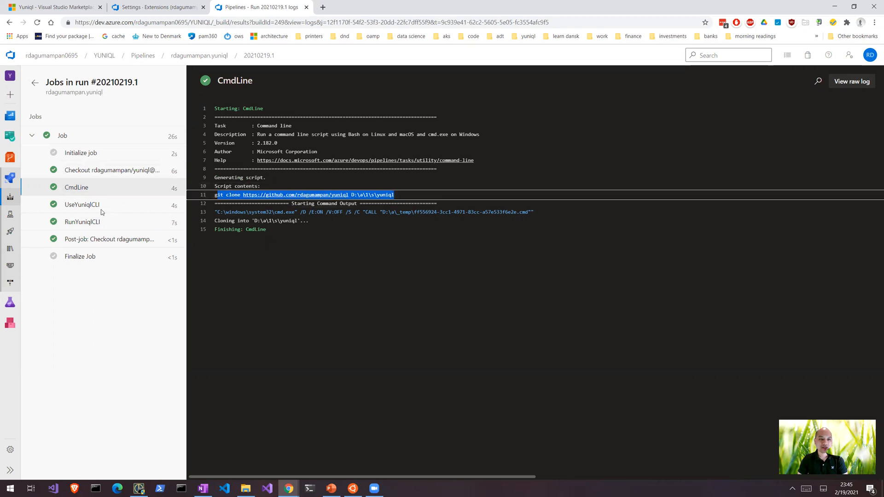
pyautogui.click(82, 204)
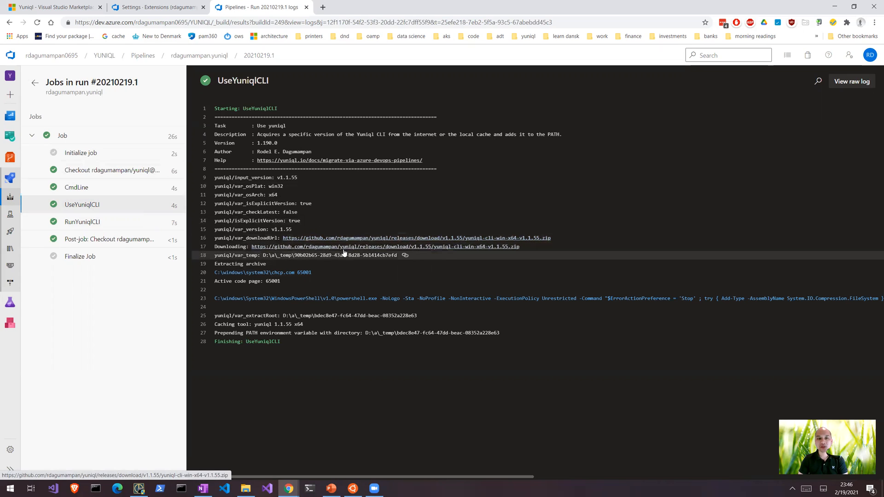
pyautogui.doubleClick(281, 229)
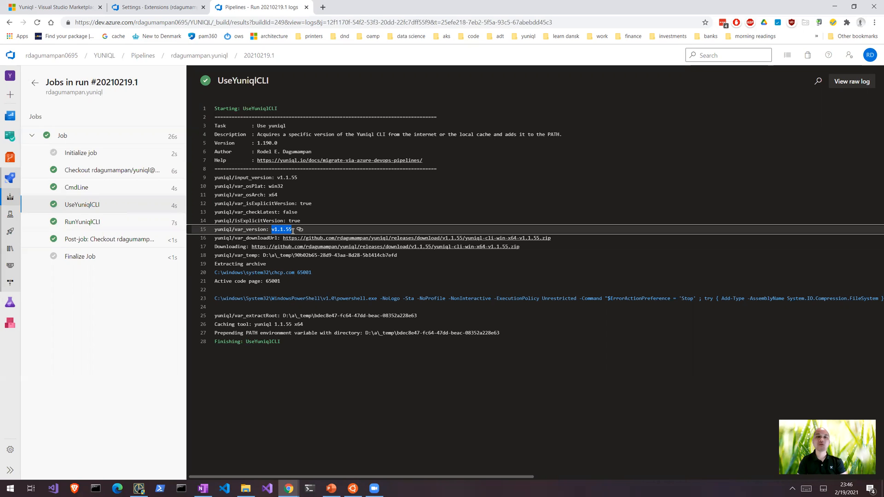
pyautogui.moveTo(83, 221)
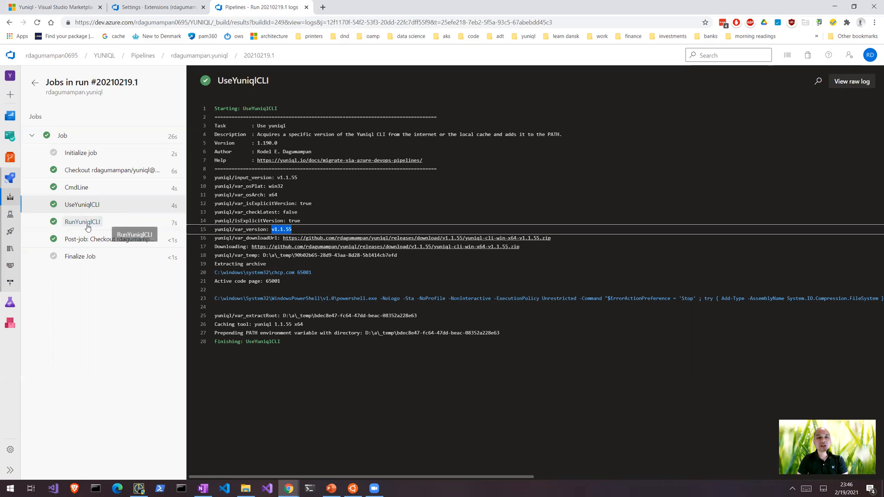
# Step: Read through the RunYuniqlCLI log as the PostgreSQL sample setup scripts execute
pyautogui.click(82, 221)
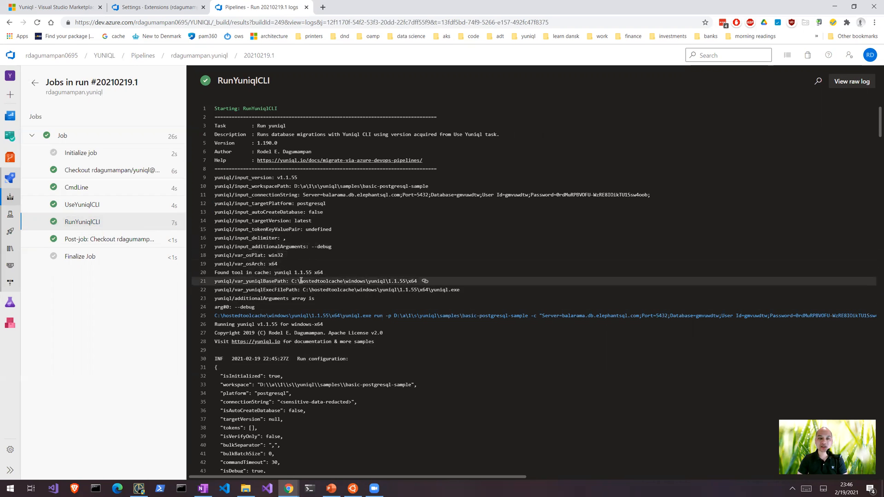
pyautogui.scroll(-3)
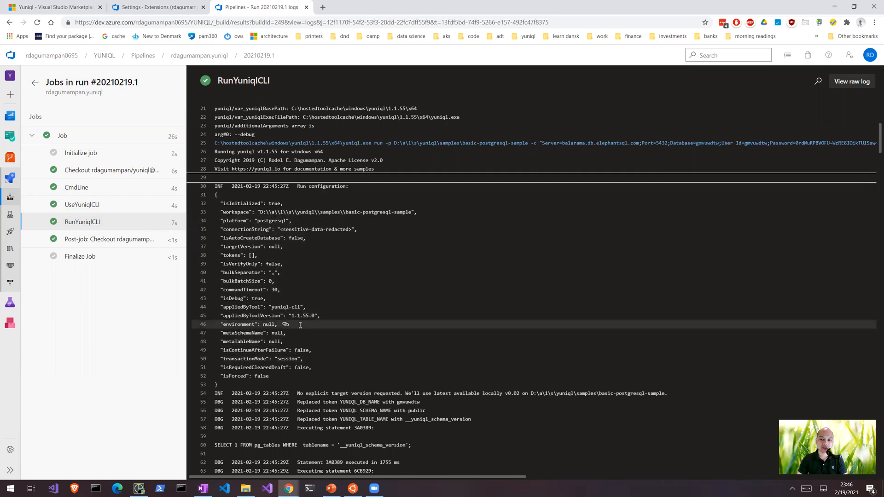
pyautogui.scroll(-3)
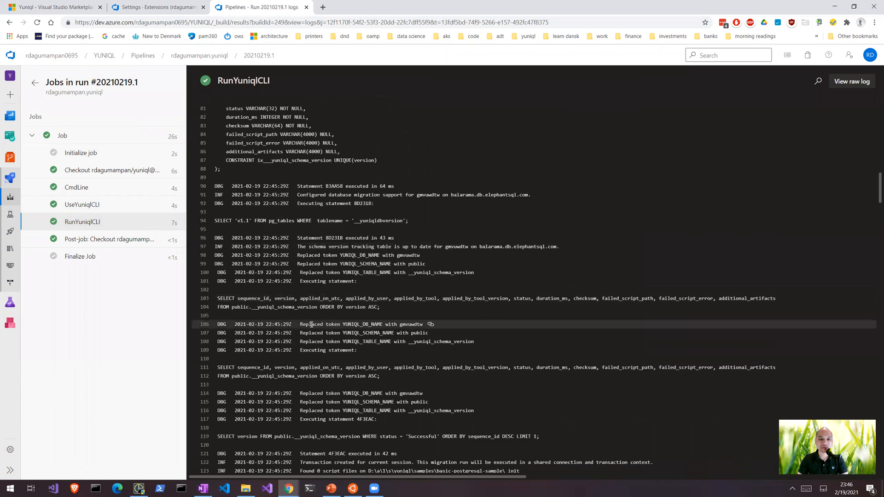
pyautogui.scroll(-3)
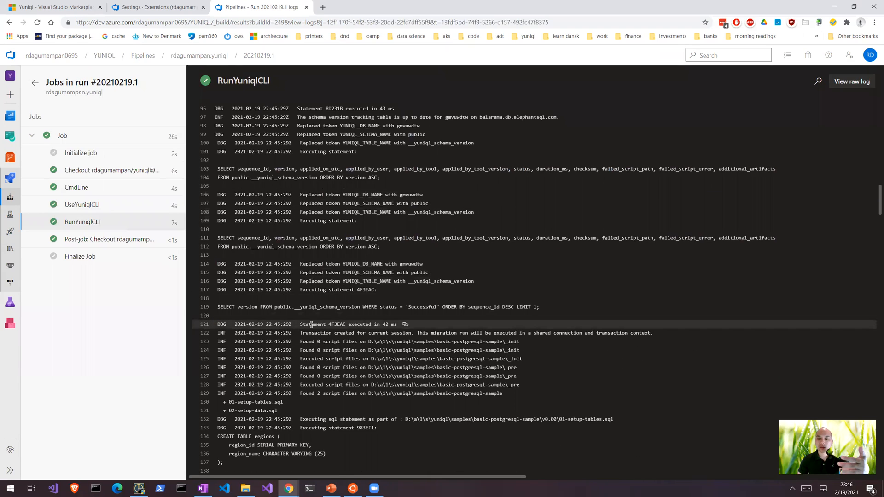
pyautogui.scroll(-3)
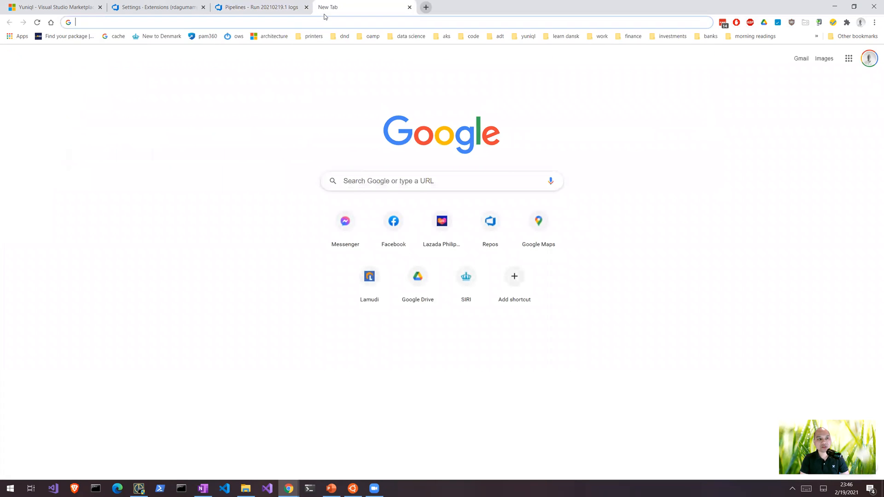
# Step: Go to elephantsql.com and sign in with the Google account
pyautogui.write('https://www.elephantsql.com')
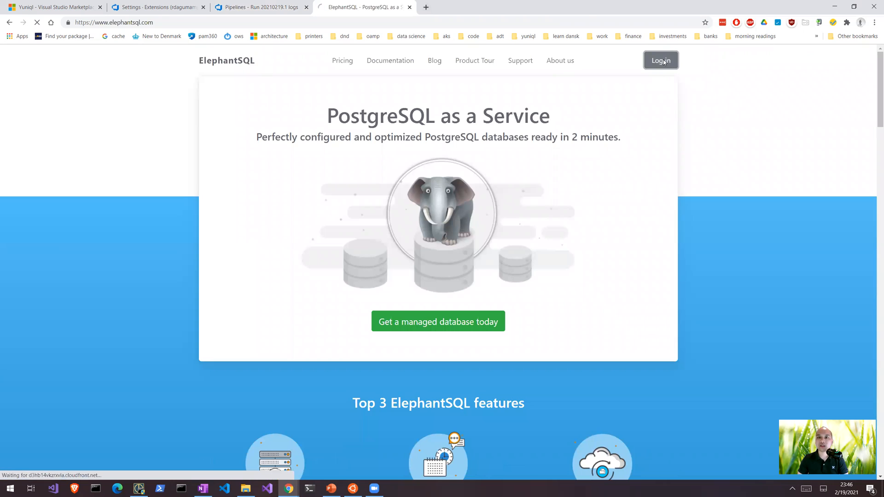
pyautogui.click(660, 60)
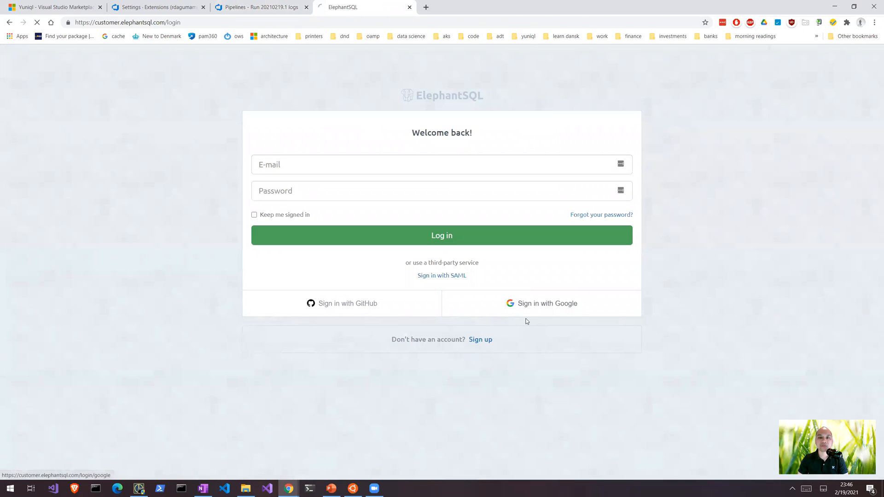
pyautogui.click(546, 303)
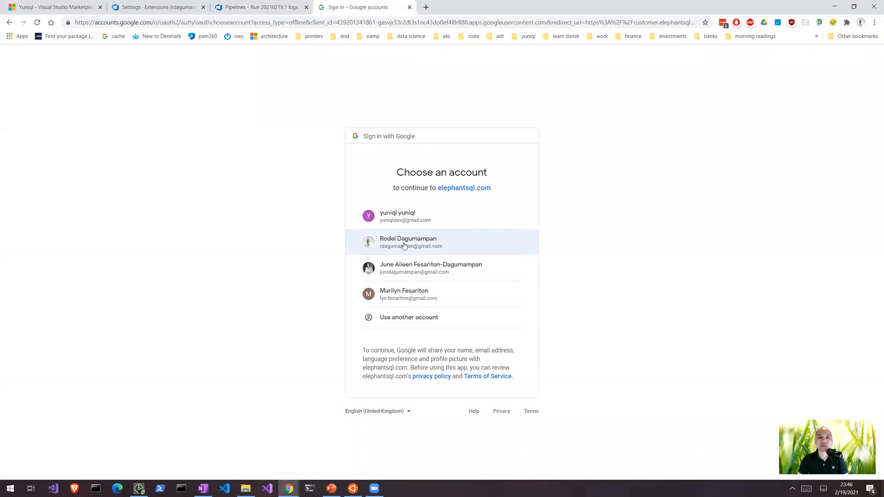
pyautogui.click(411, 242)
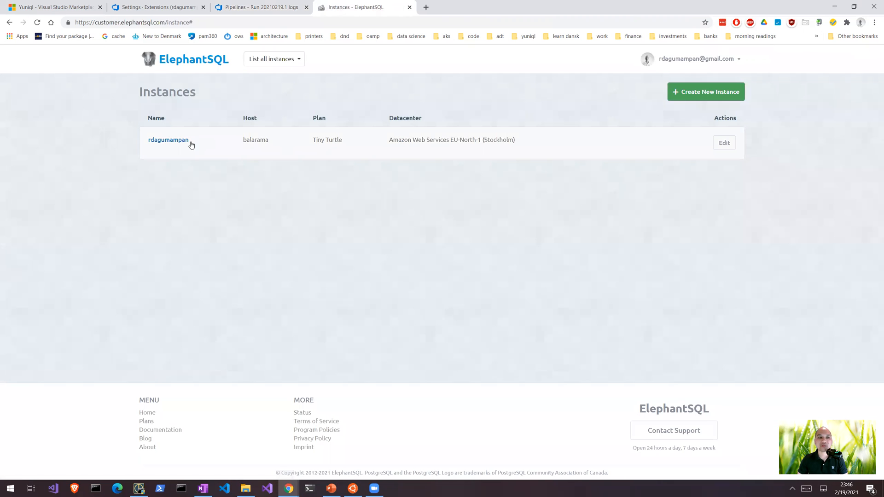
# Step: In the instance's SQL Browser, execute the ready-made countries table query and view the migrated rows
pyautogui.click(168, 140)
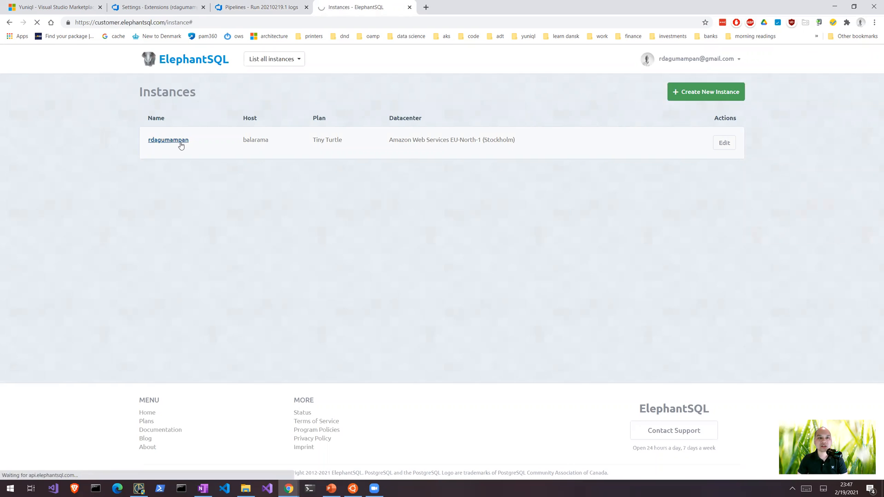
pyautogui.click(168, 140)
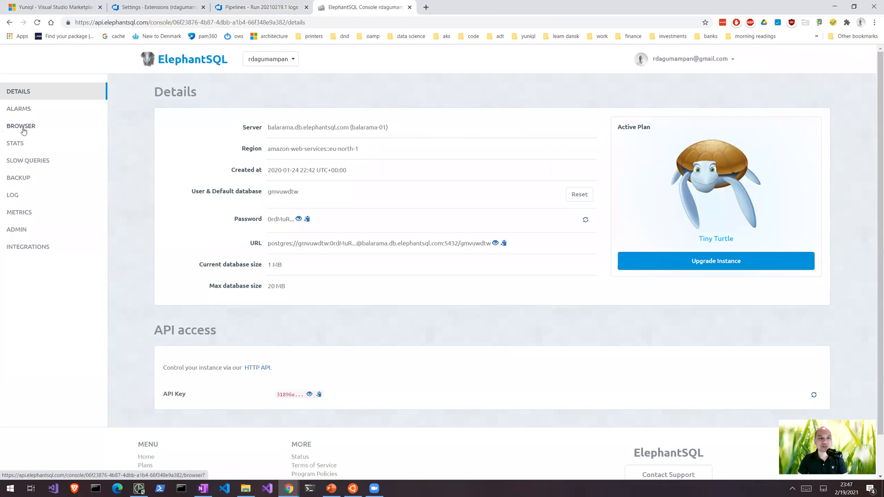
pyautogui.click(21, 125)
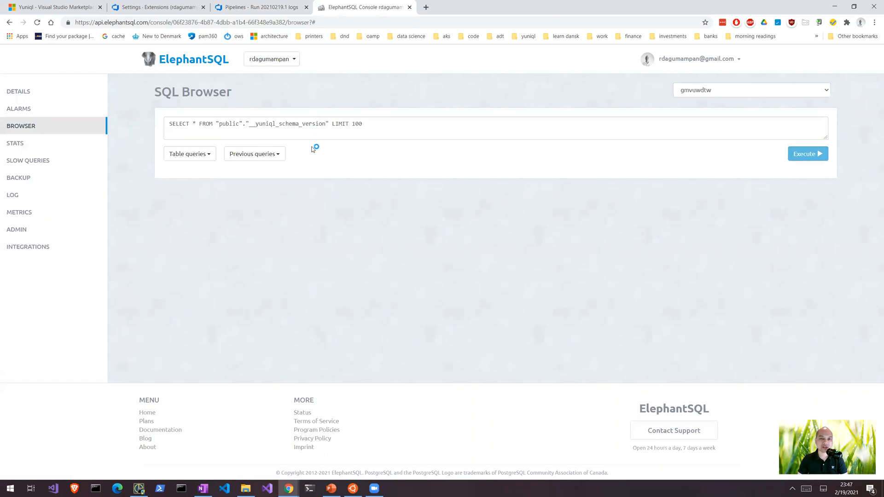
pyautogui.click(807, 153)
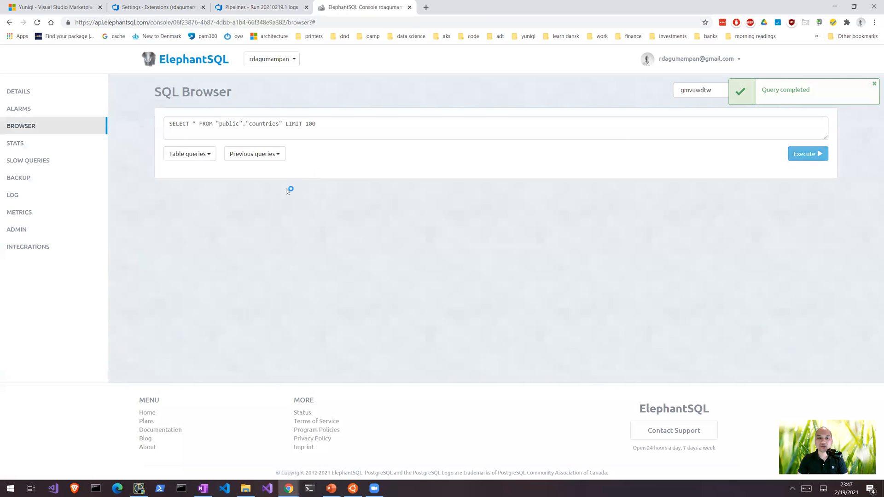
pyautogui.click(808, 154)
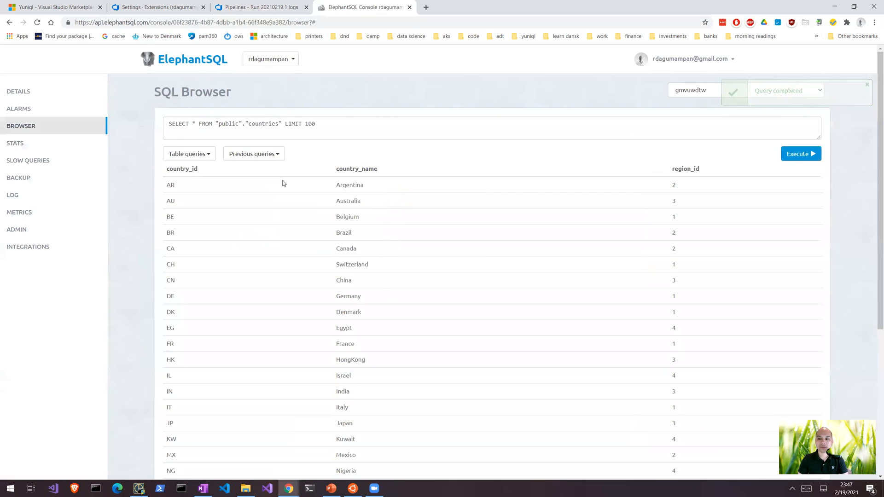
pyautogui.scroll(-3)
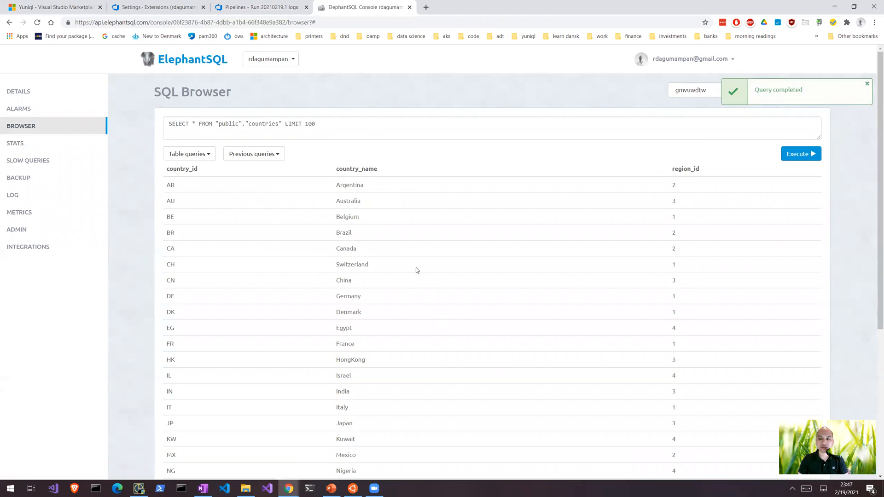
pyautogui.click(379, 126)
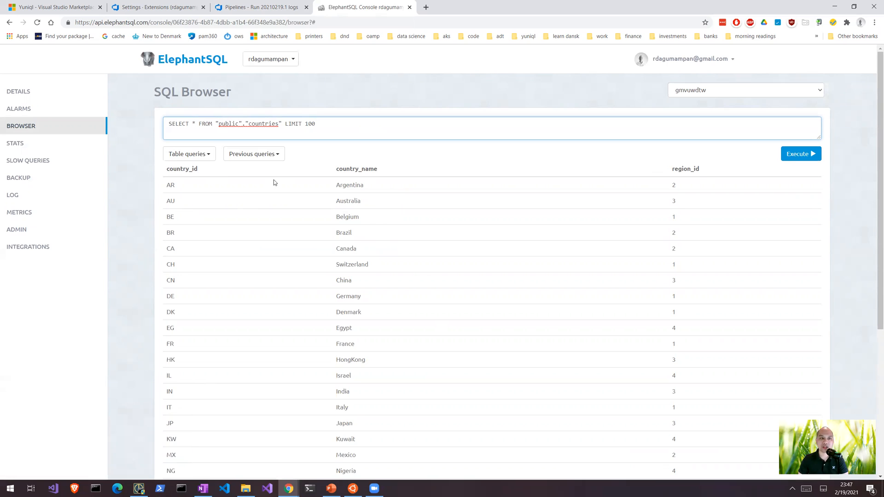
pyautogui.moveTo(407, 347)
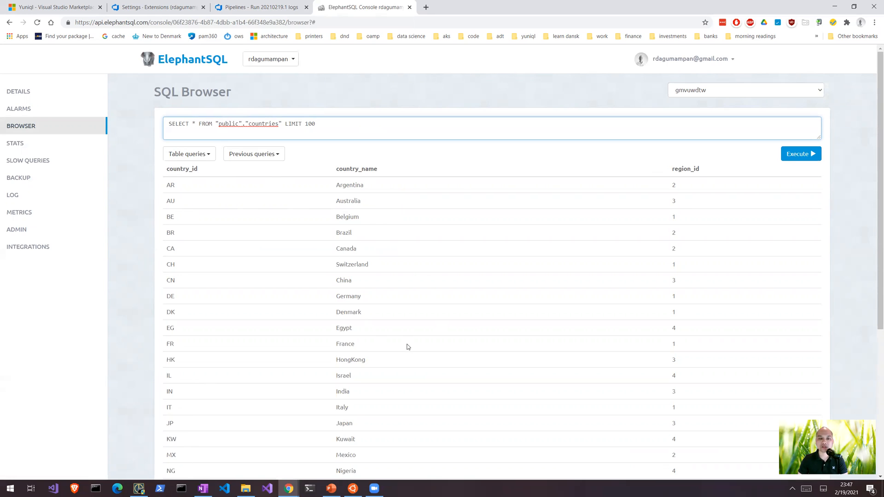
pyautogui.moveTo(251, 181)
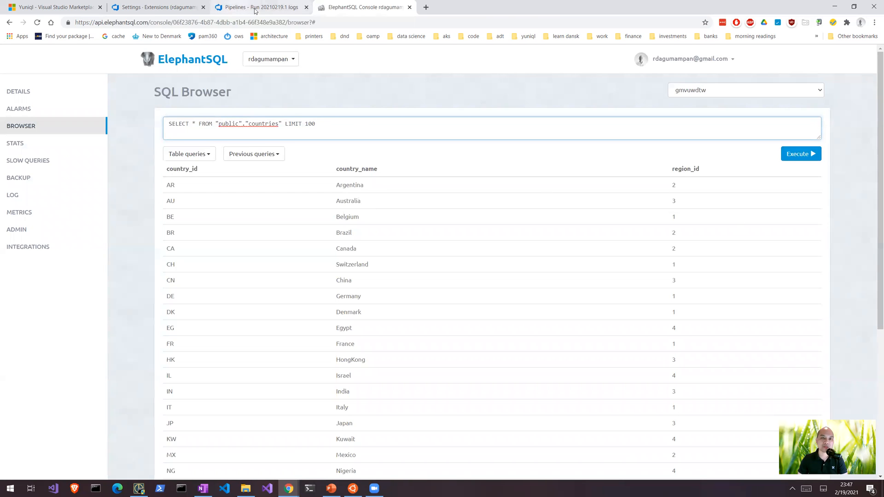
# Step: From the pipeline's yuniql-azure-pipelines-tasks repo, reach the owner's profile and its pinned yuniql-tutorials repository
pyautogui.click(259, 7)
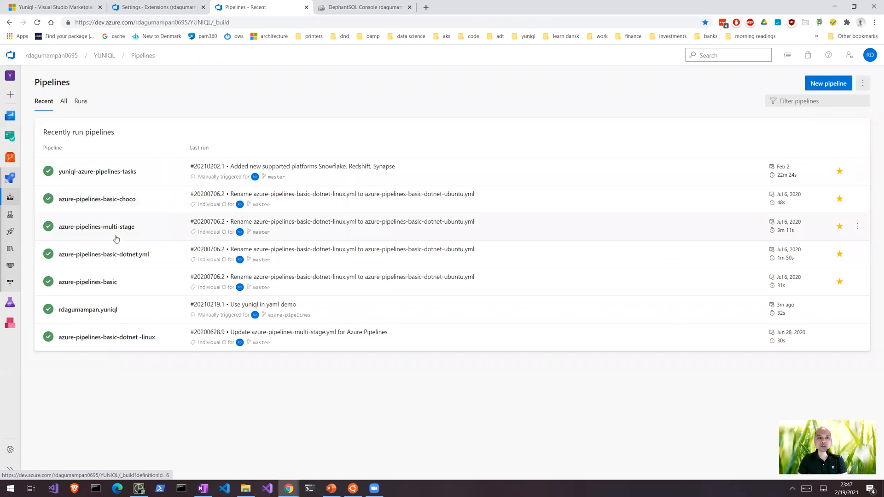
pyautogui.moveTo(276, 177)
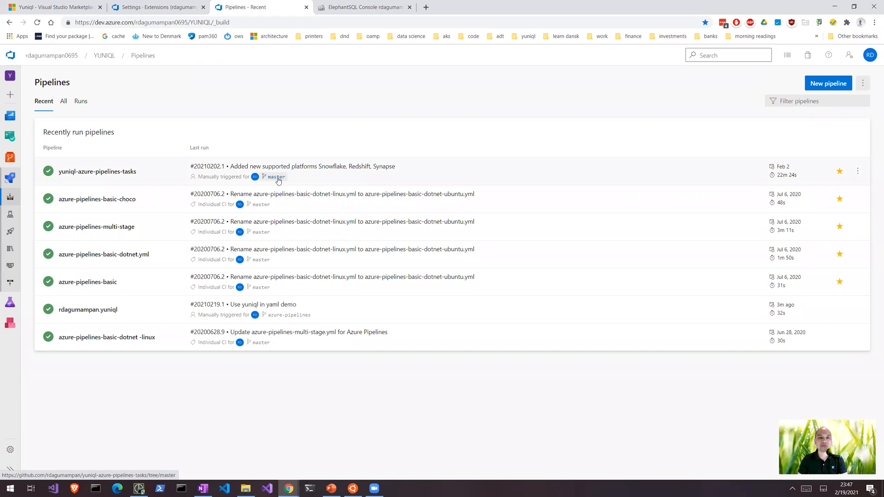
pyautogui.click(277, 177)
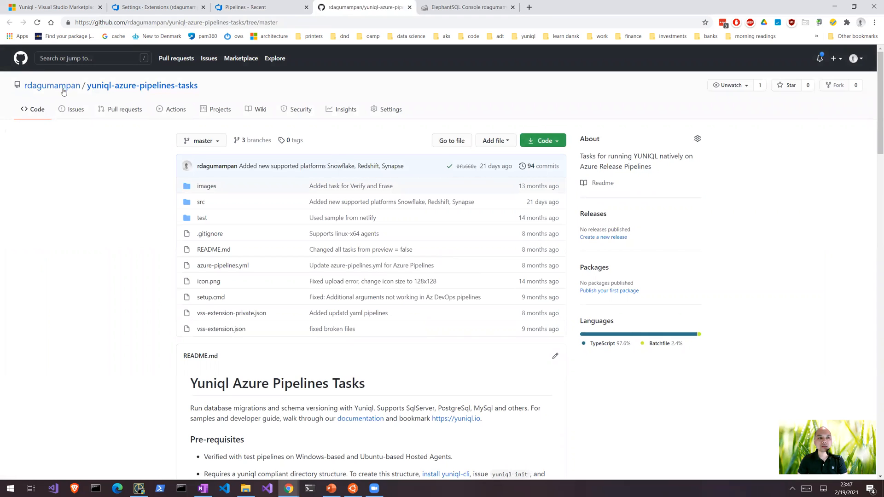
pyautogui.moveTo(51, 85)
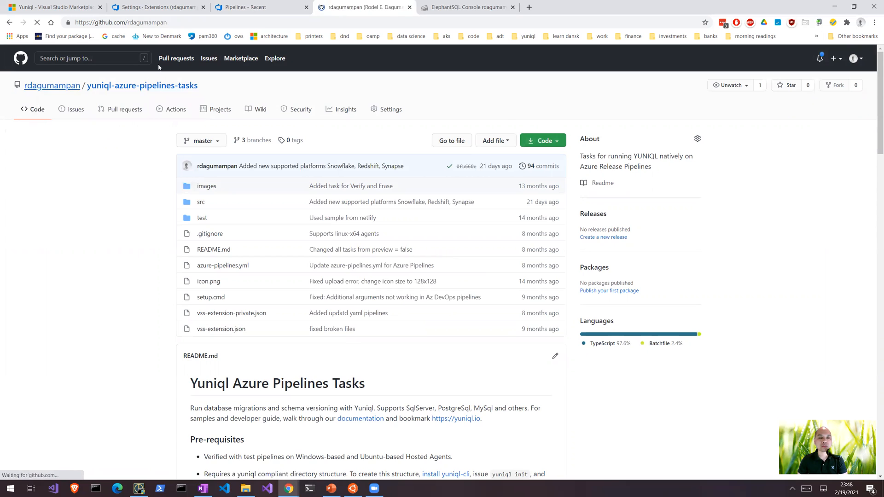
pyautogui.click(51, 85)
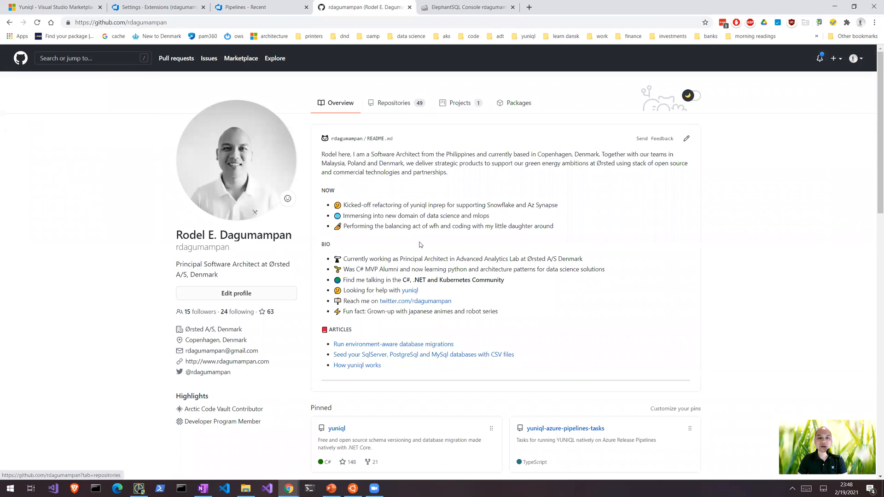
pyautogui.scroll(-3)
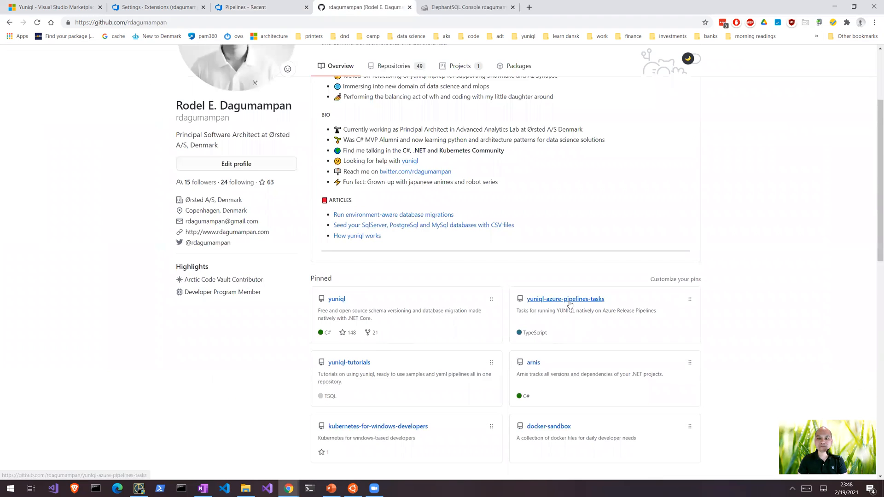
pyautogui.moveTo(349, 363)
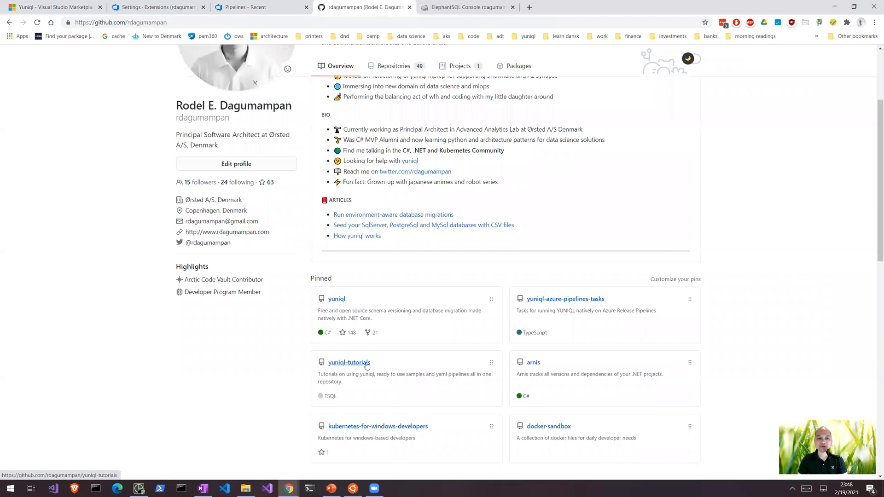
pyautogui.click(349, 363)
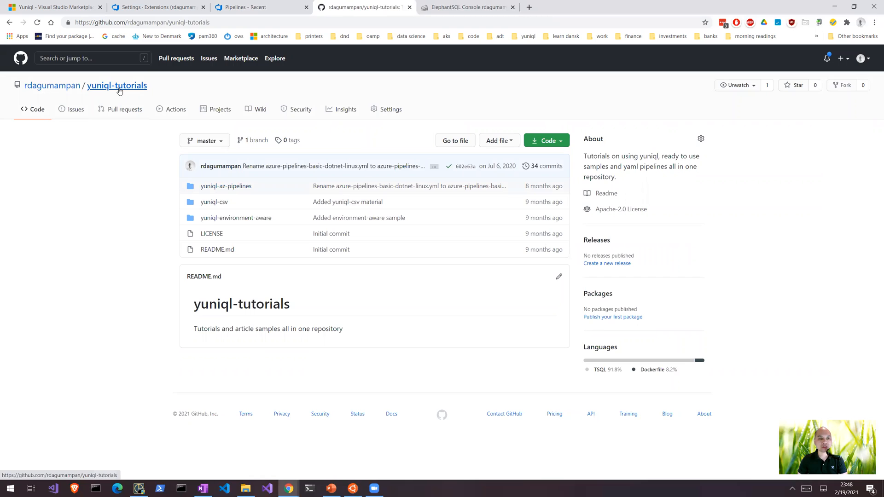
# Step: Skim the multi-stage sample YAML in yuniql-az-pipelines, then return to the recent pipelines list
pyautogui.click(225, 186)
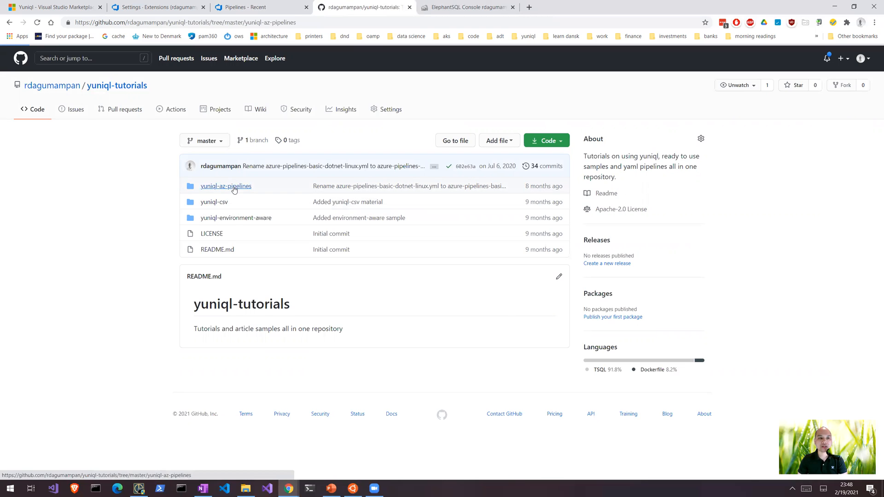
pyautogui.click(226, 187)
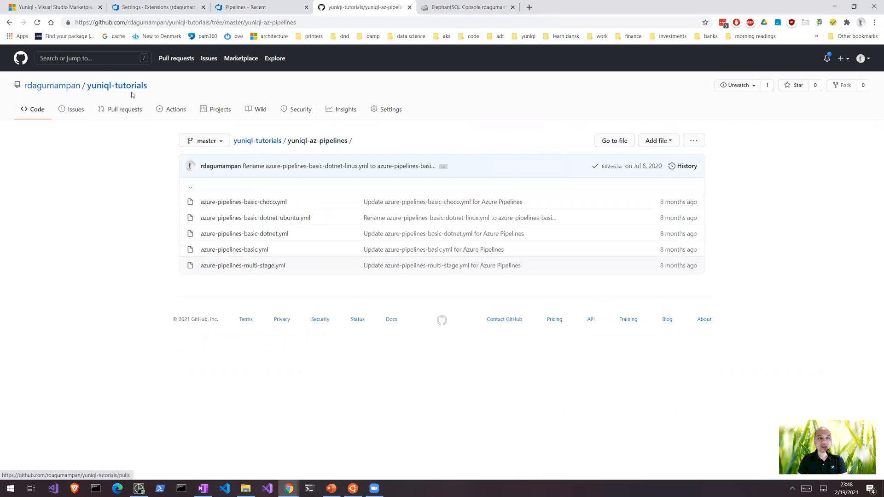
pyautogui.moveTo(254, 218)
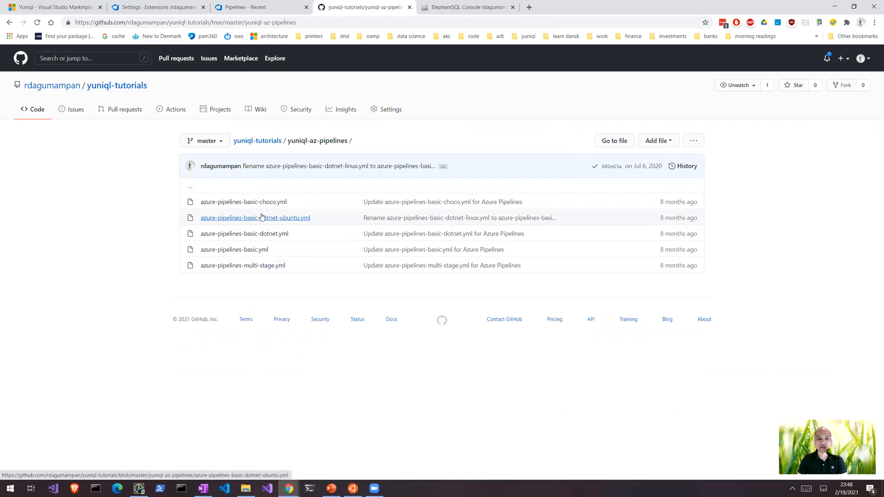
pyautogui.moveTo(234, 249)
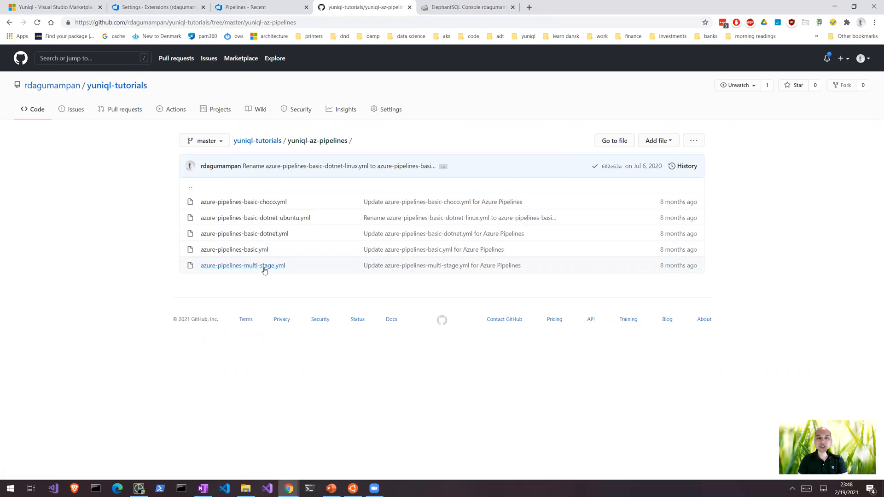
pyautogui.moveTo(242, 266)
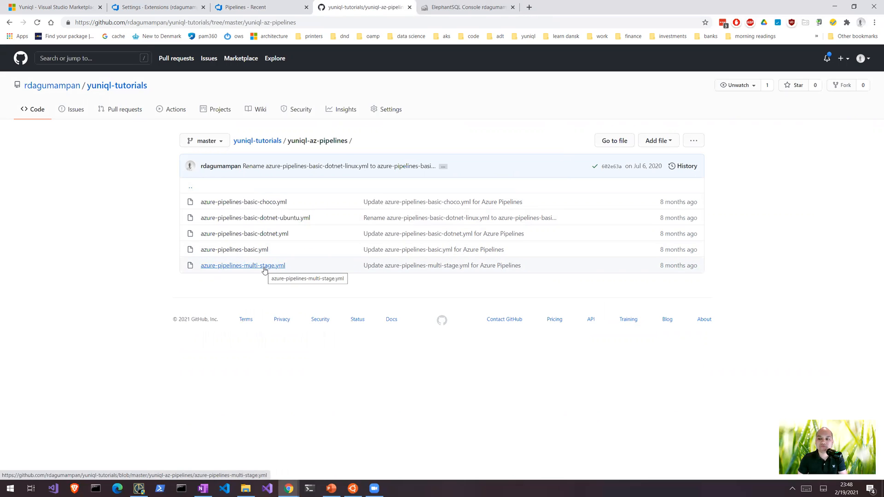
pyautogui.click(242, 266)
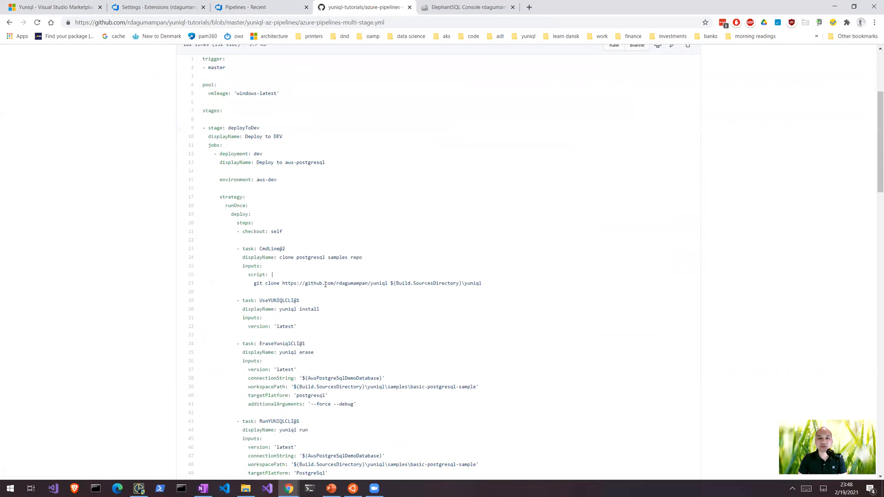
pyautogui.scroll(-3)
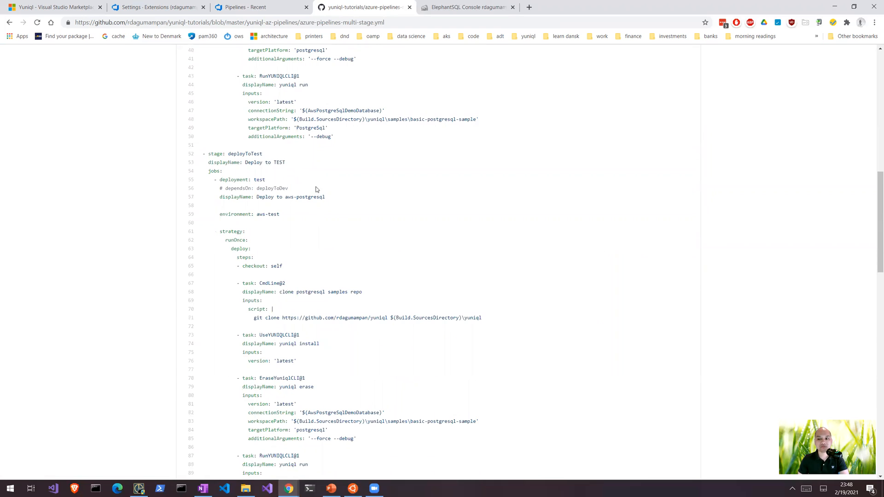
pyautogui.click(243, 7)
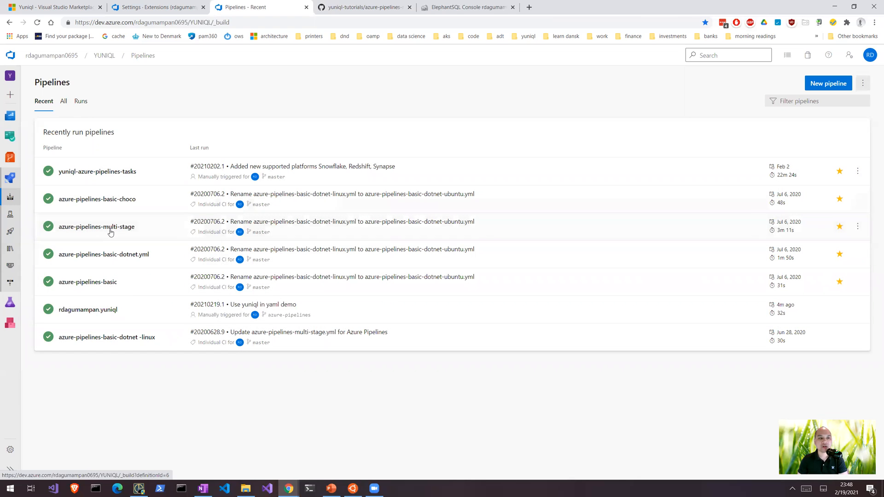
# Step: View run #20200706.2 of azure-pipelines-multi-stage with its DEV, TEST, STAGING and PRODUCTION stages
pyautogui.click(96, 227)
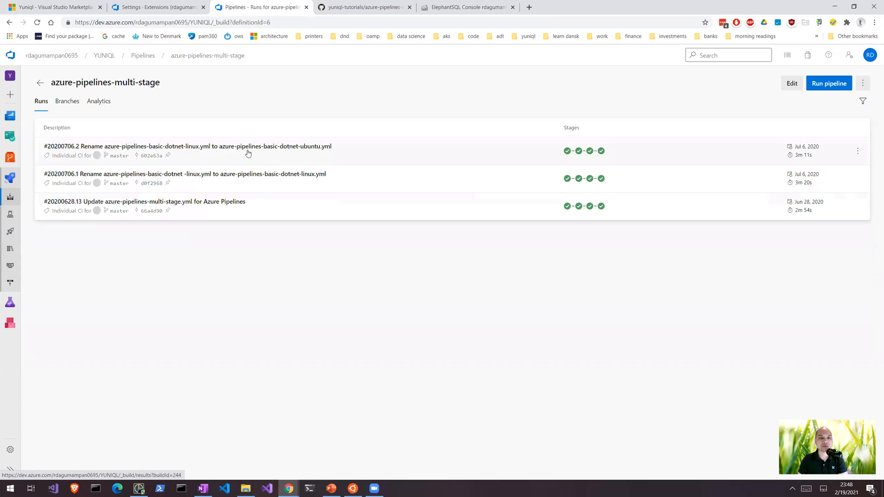
pyautogui.click(187, 146)
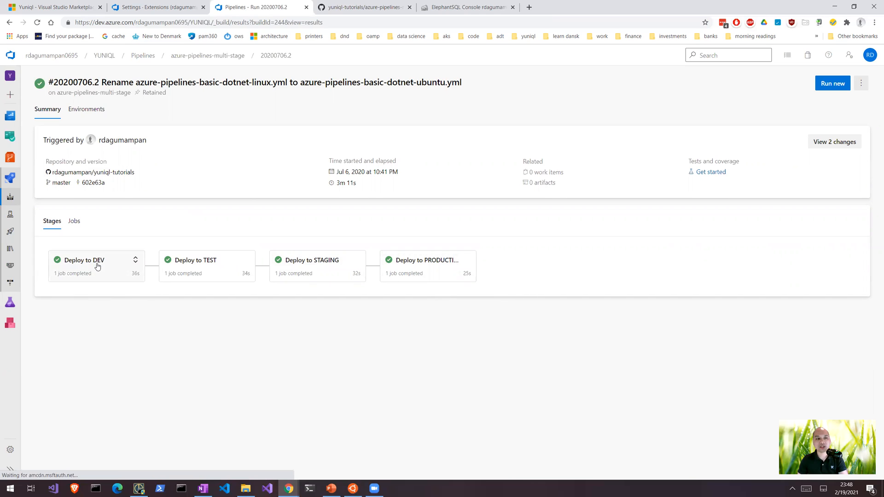
pyautogui.moveTo(153, 272)
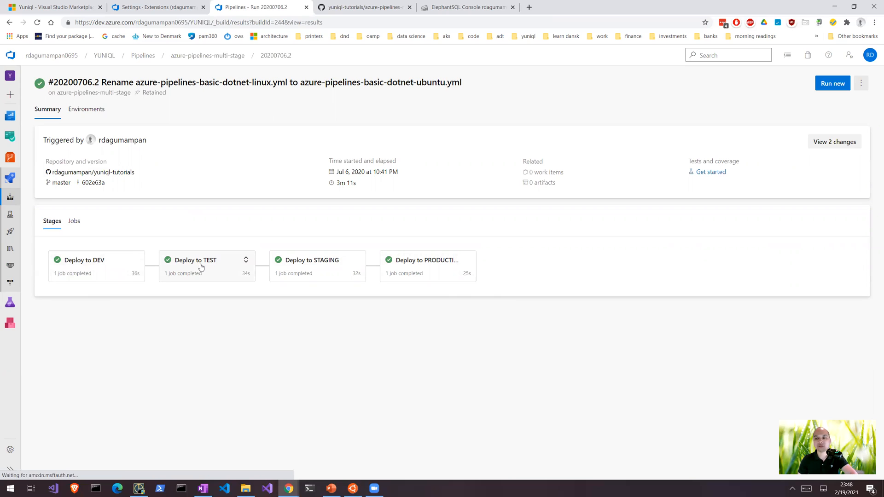
pyautogui.moveTo(338, 279)
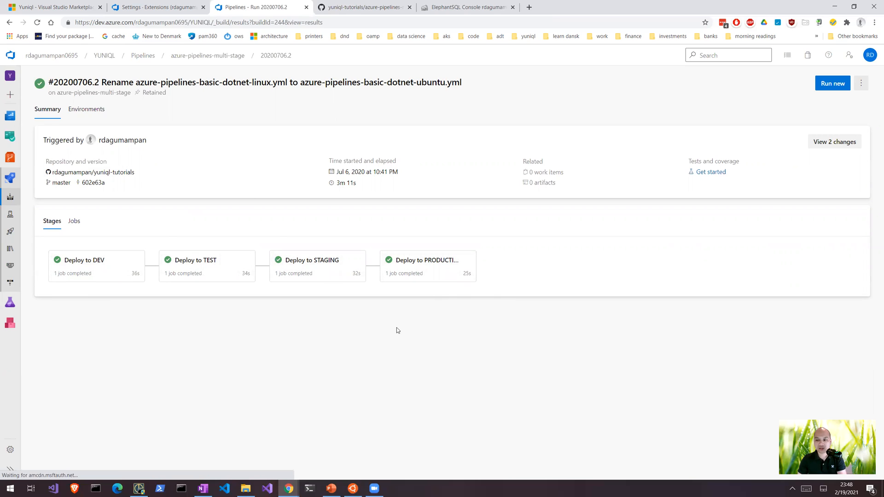
pyautogui.moveTo(9, 231)
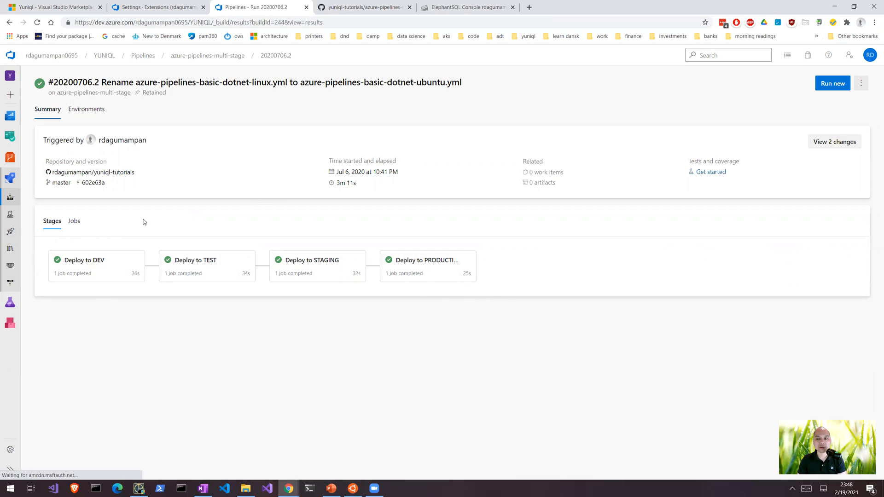
pyautogui.moveTo(11, 247)
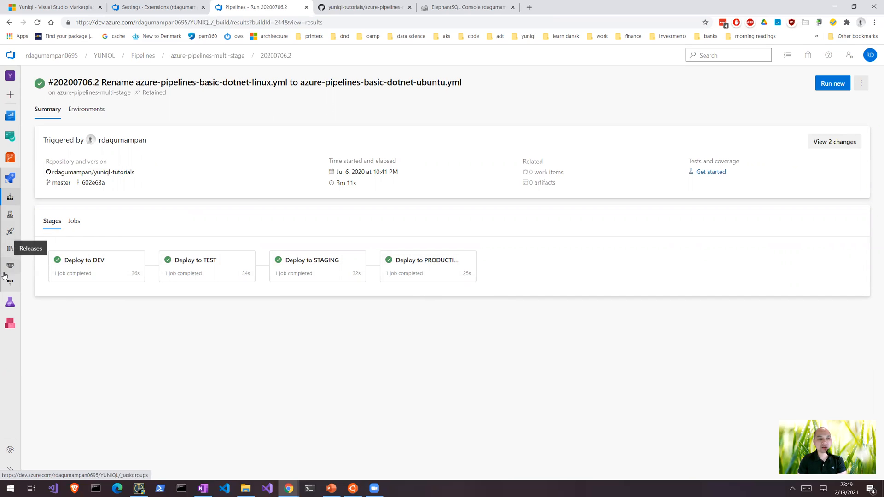
pyautogui.moveTo(9, 265)
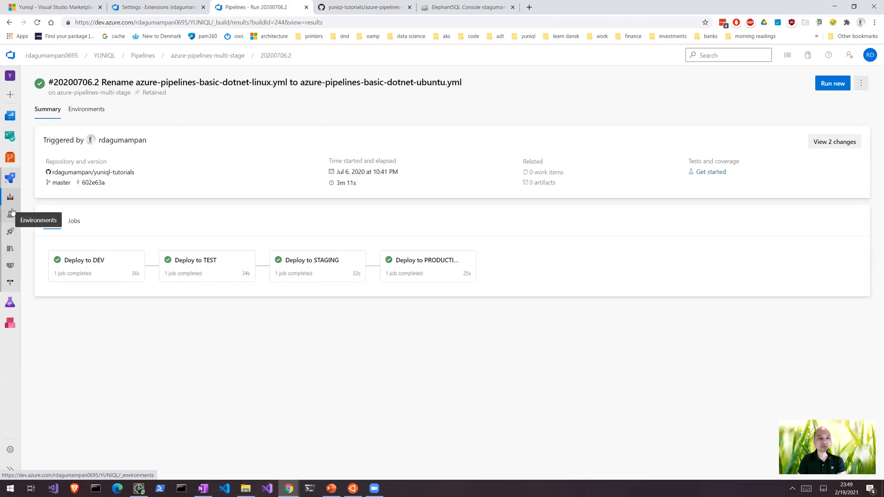
# Step: Show the Environments list with aws-dev, aws-test, aws-staging and aws-production
pyautogui.click(10, 213)
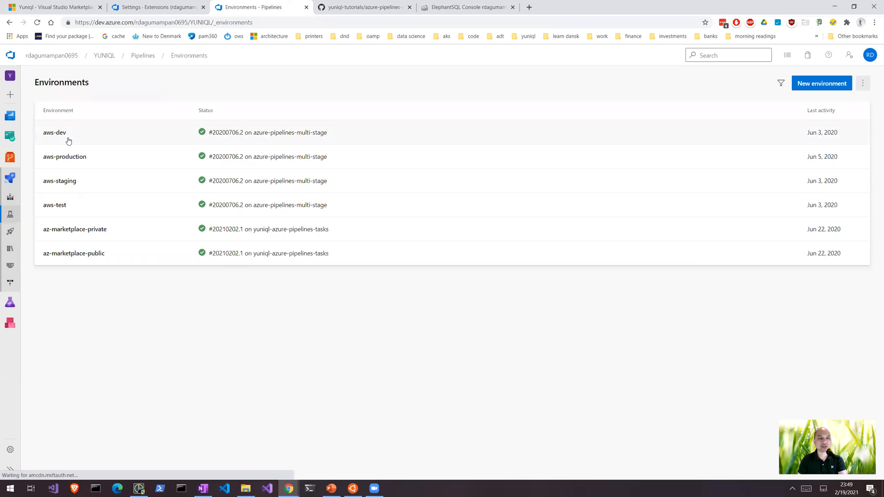
pyautogui.moveTo(626, 134)
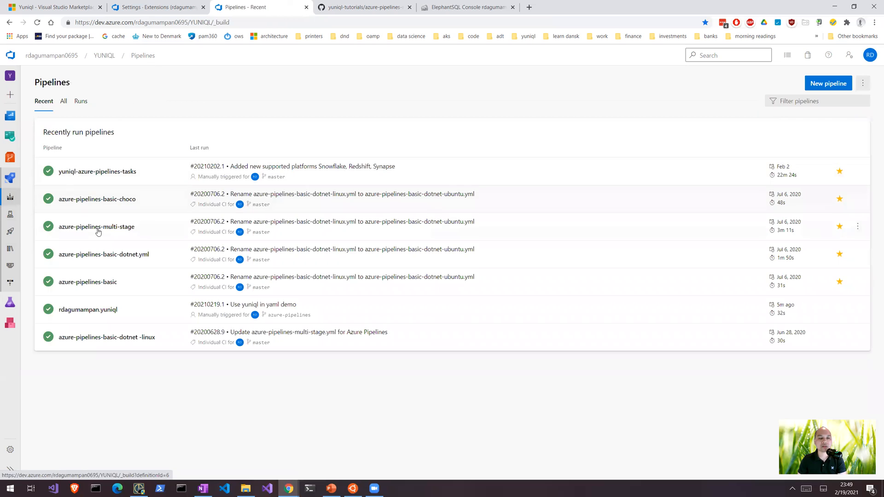
# Step: Review the multi-stage YAML stages bound to environments aws-dev and aws-test
pyautogui.click(363, 7)
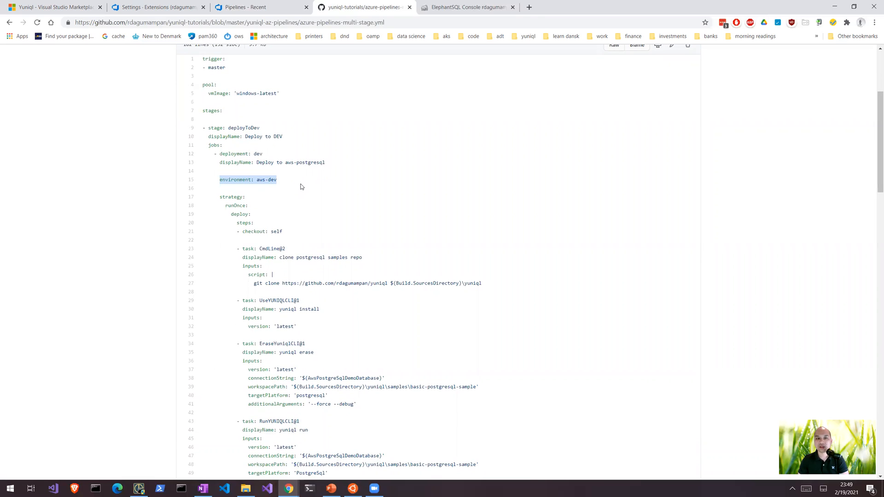
pyautogui.moveTo(347, 216)
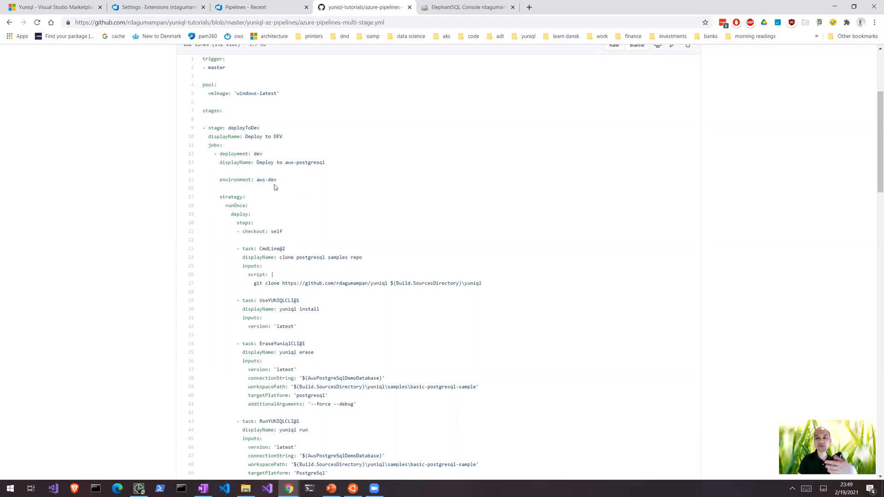
pyautogui.scroll(-3)
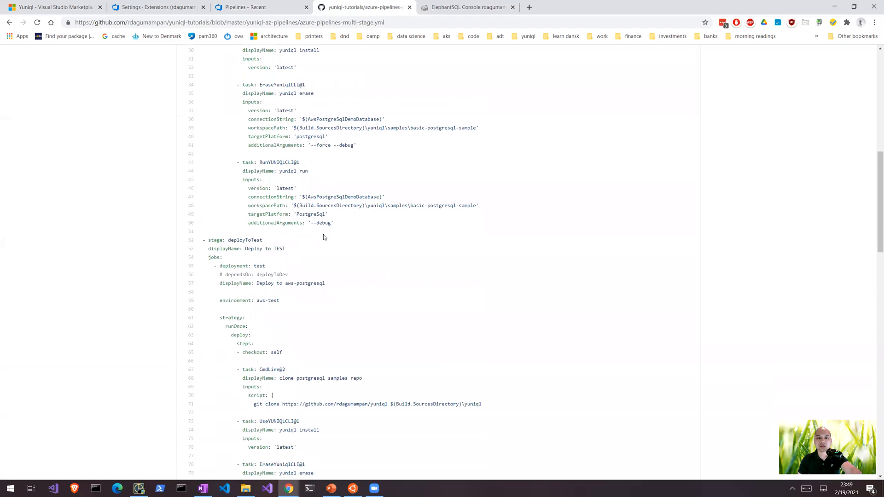
pyautogui.scroll(-3)
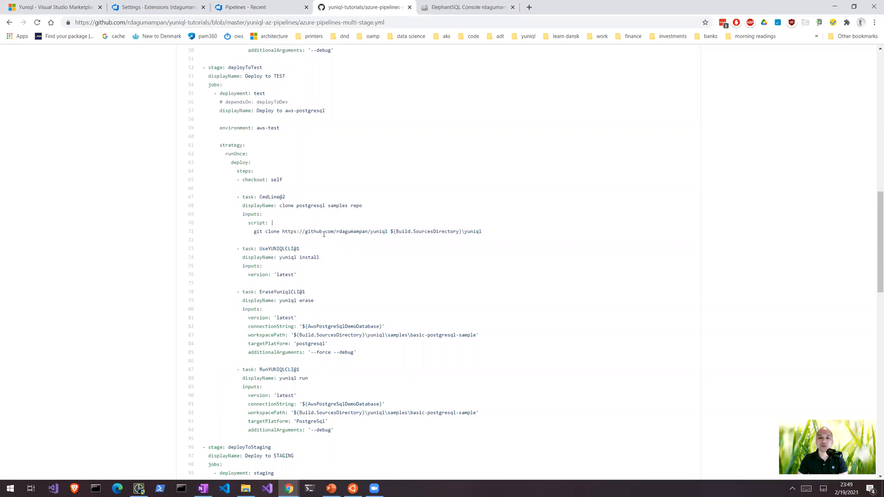
pyautogui.moveTo(414, 241)
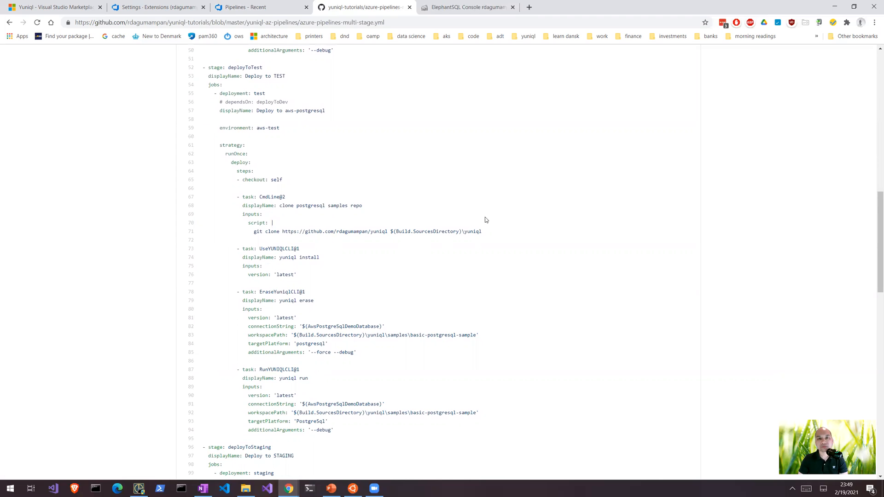
pyautogui.moveTo(387, 176)
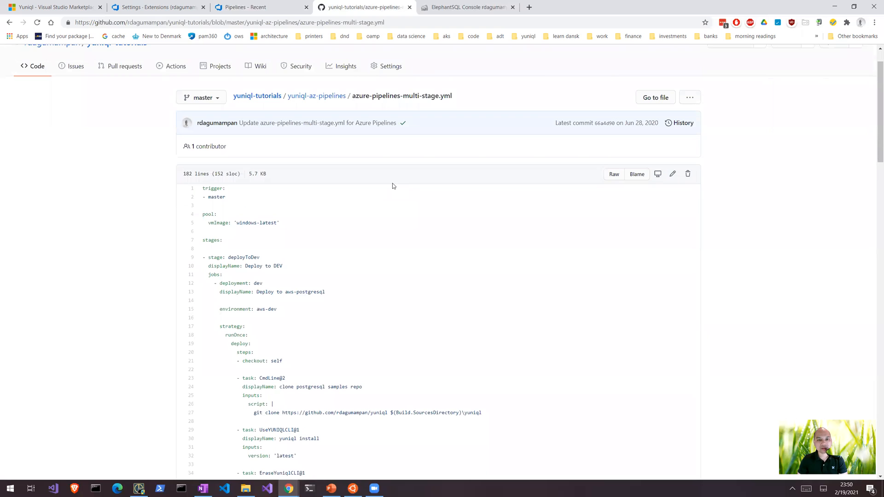
pyautogui.moveTo(376, 153)
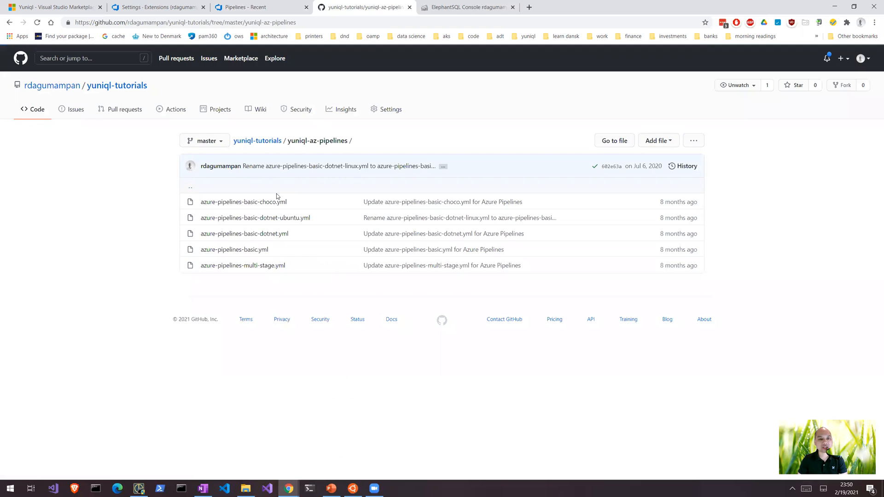
pyautogui.moveTo(243, 202)
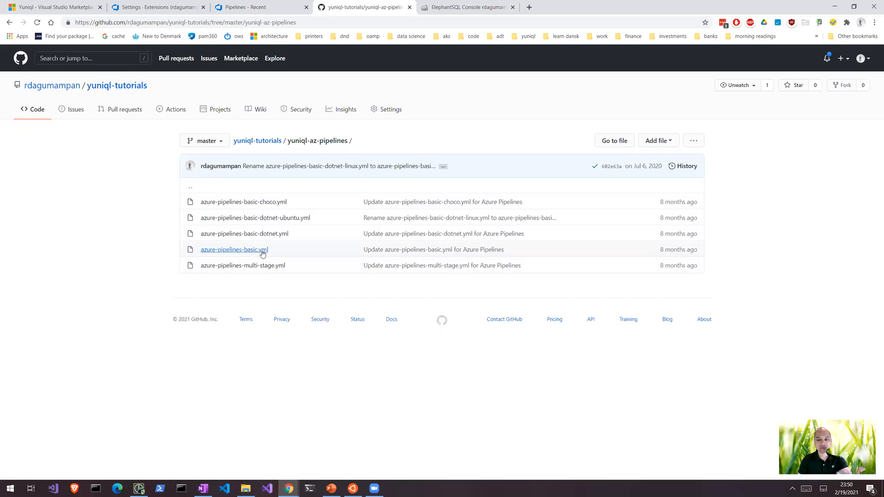
pyautogui.moveTo(255, 218)
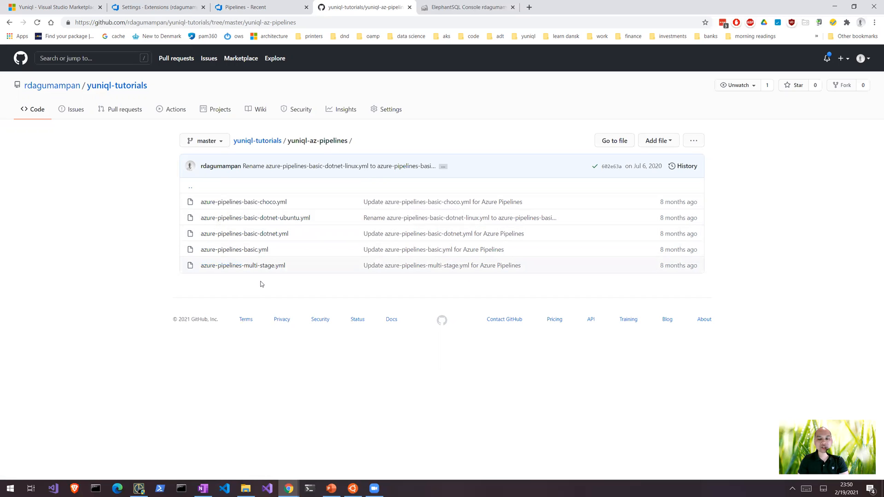
pyautogui.moveTo(261, 282)
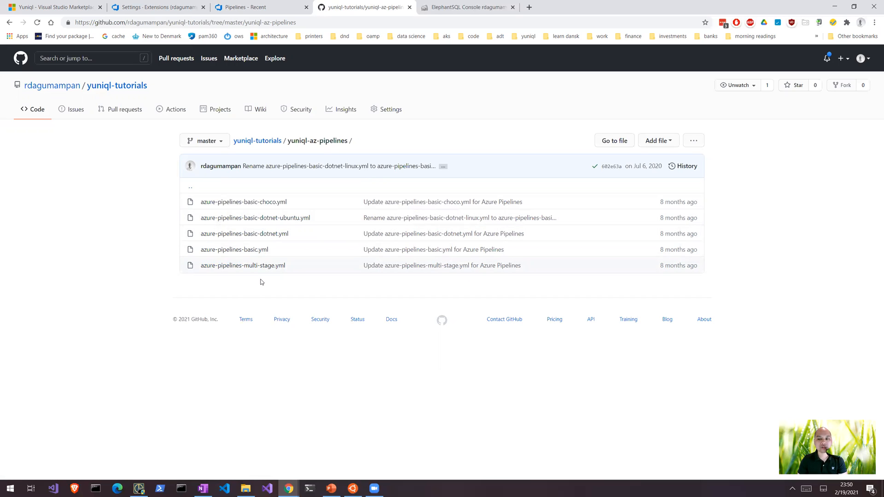
pyautogui.moveTo(176, 158)
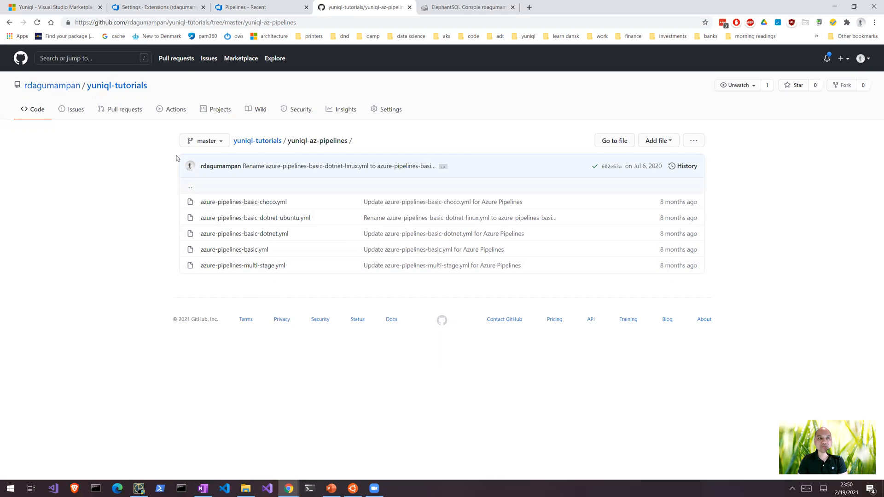
pyautogui.moveTo(45, 94)
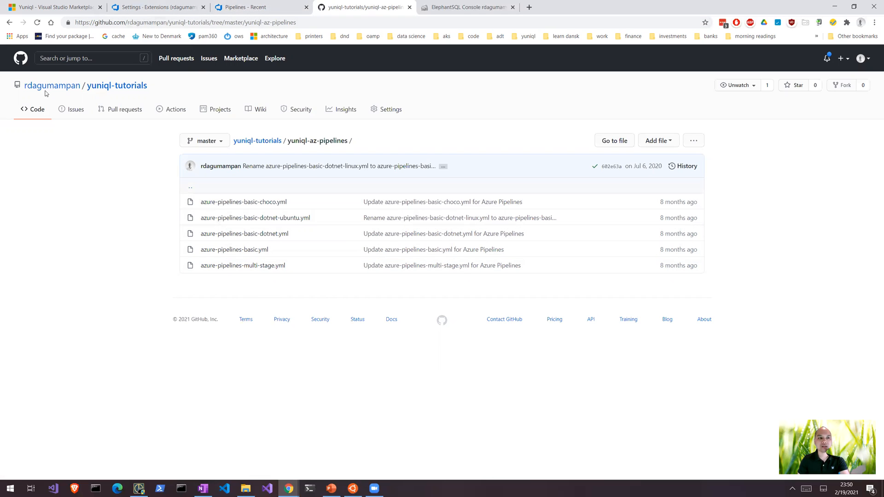
# Step: From the owner's profile, go to the pinned main yuniql repository
pyautogui.click(52, 85)
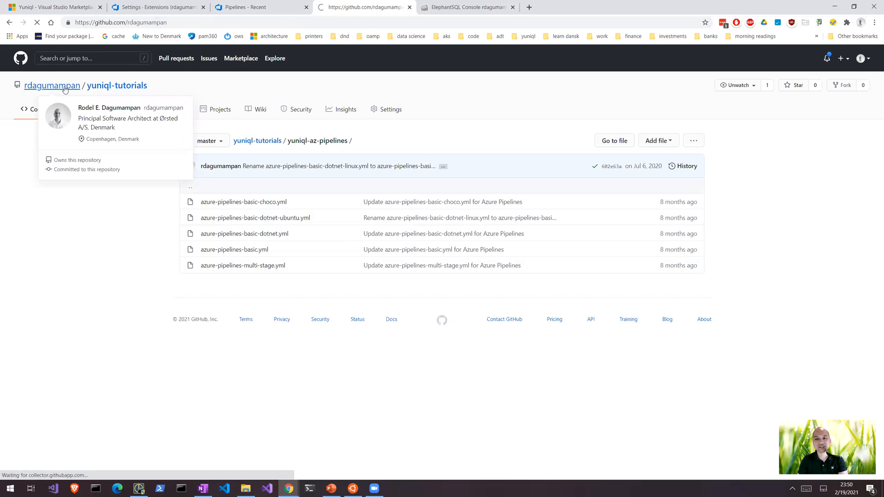
pyautogui.click(52, 85)
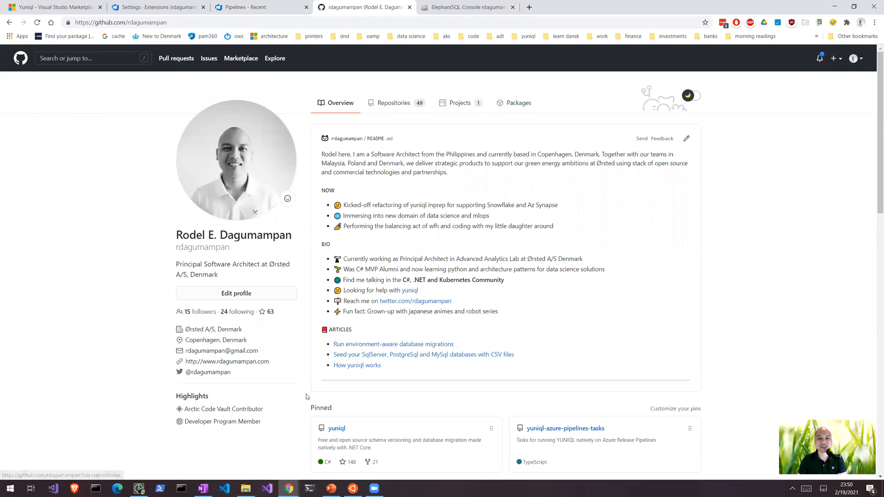
pyautogui.click(336, 428)
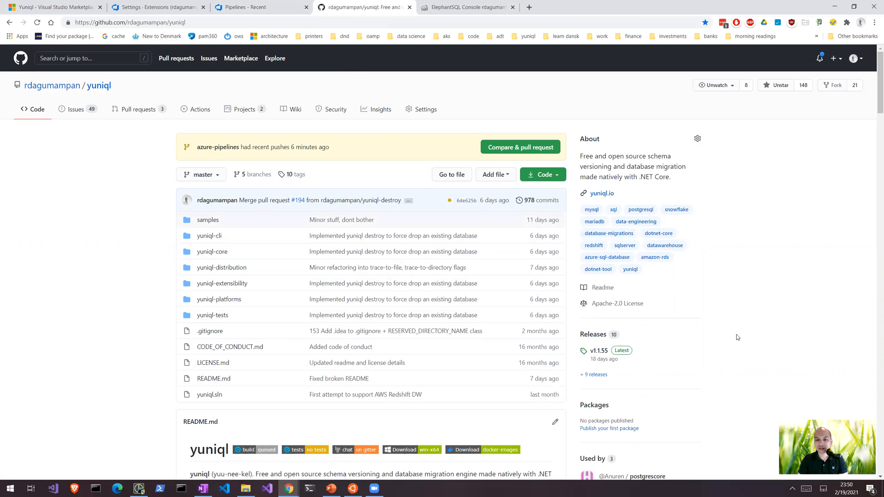
pyautogui.moveTo(680, 289)
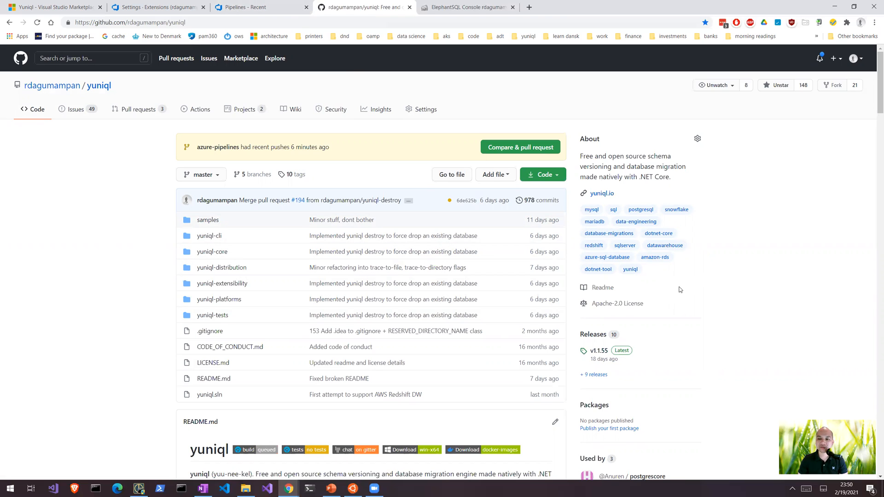